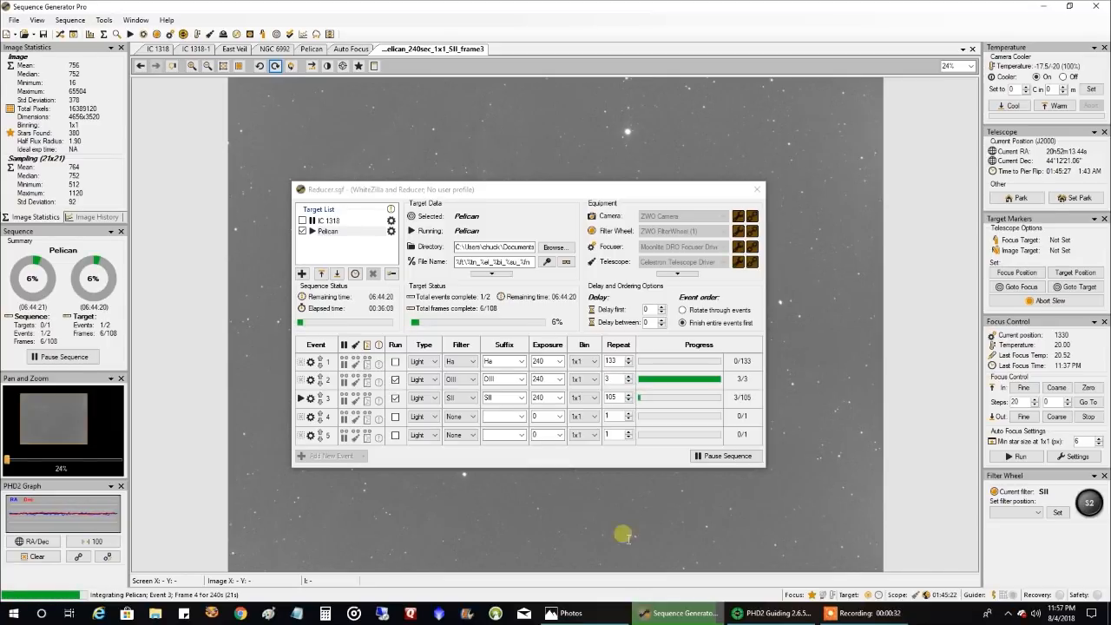
mouse_move(80, 74)
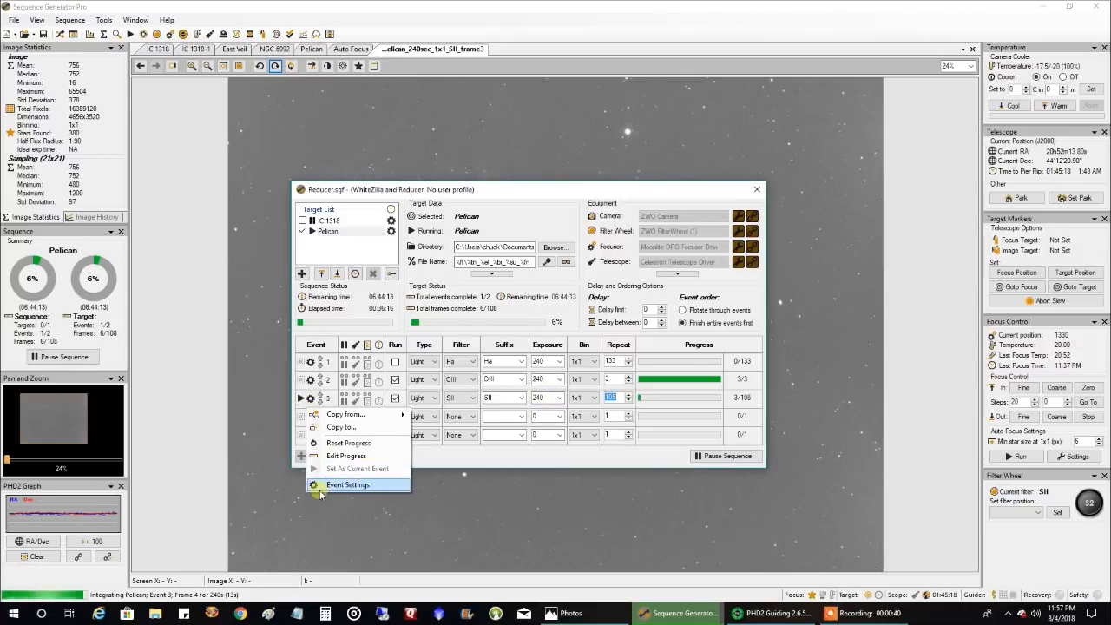
Look over the SII capture event's Event Settings and cancel without changing anything
left_click(347, 485)
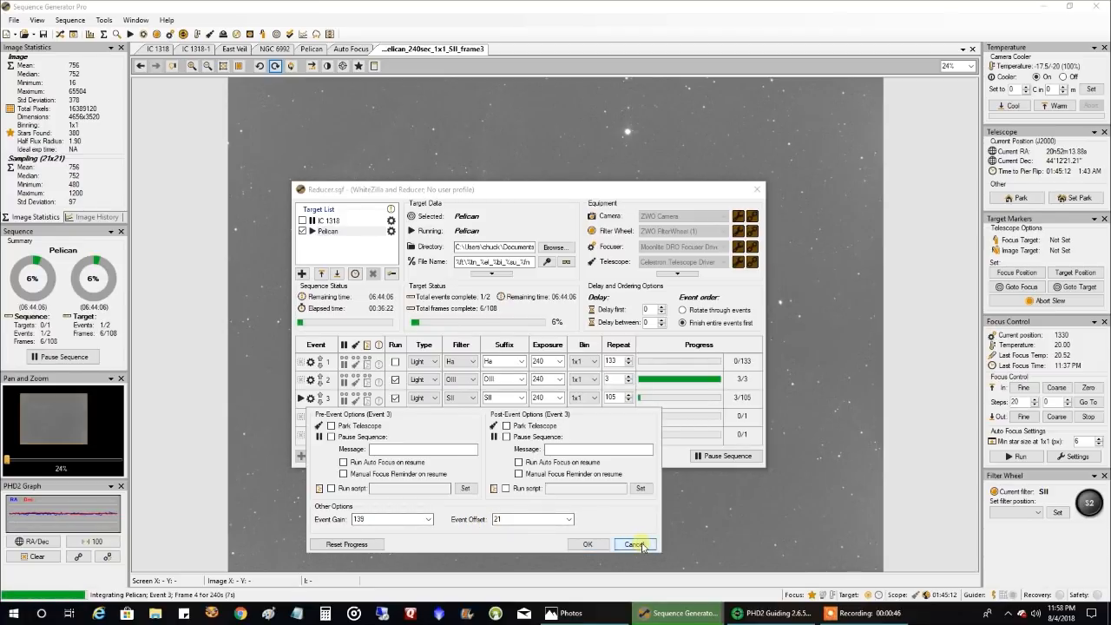
left_click(635, 545)
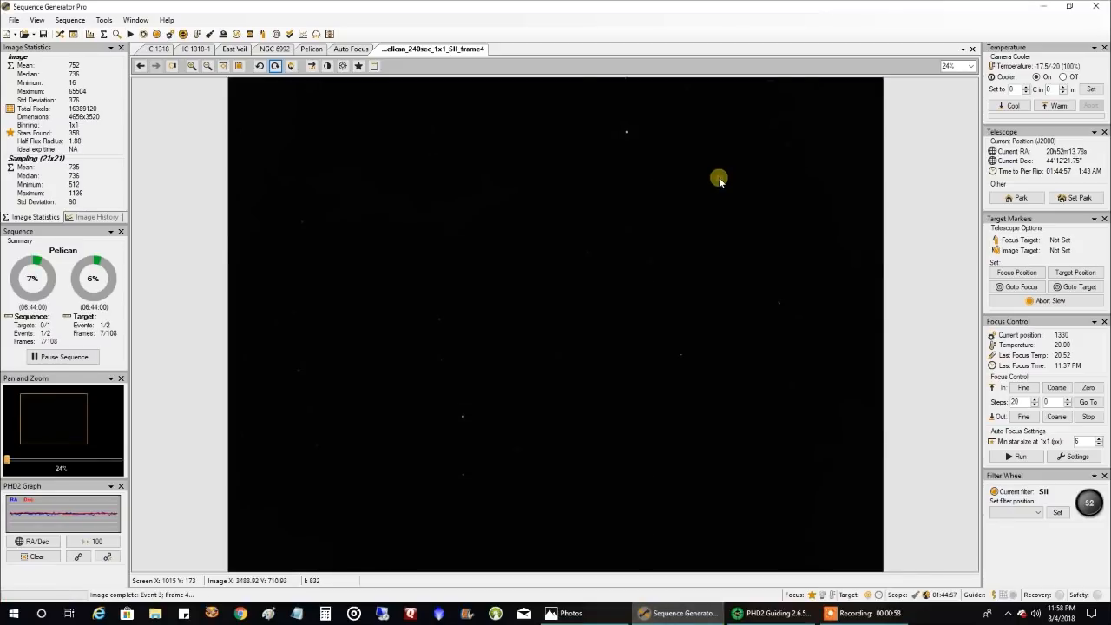
Apply Auto Stretch - Medium to Pelican SII frame 4 to reveal faint nebulosity
right_click(721, 178)
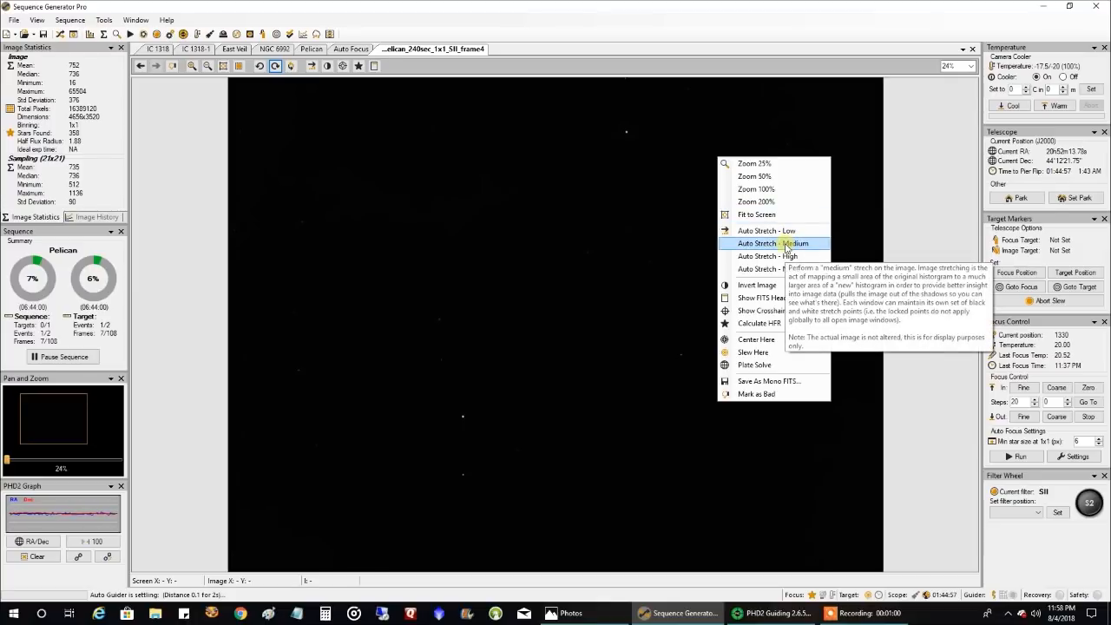
left_click(766, 243)
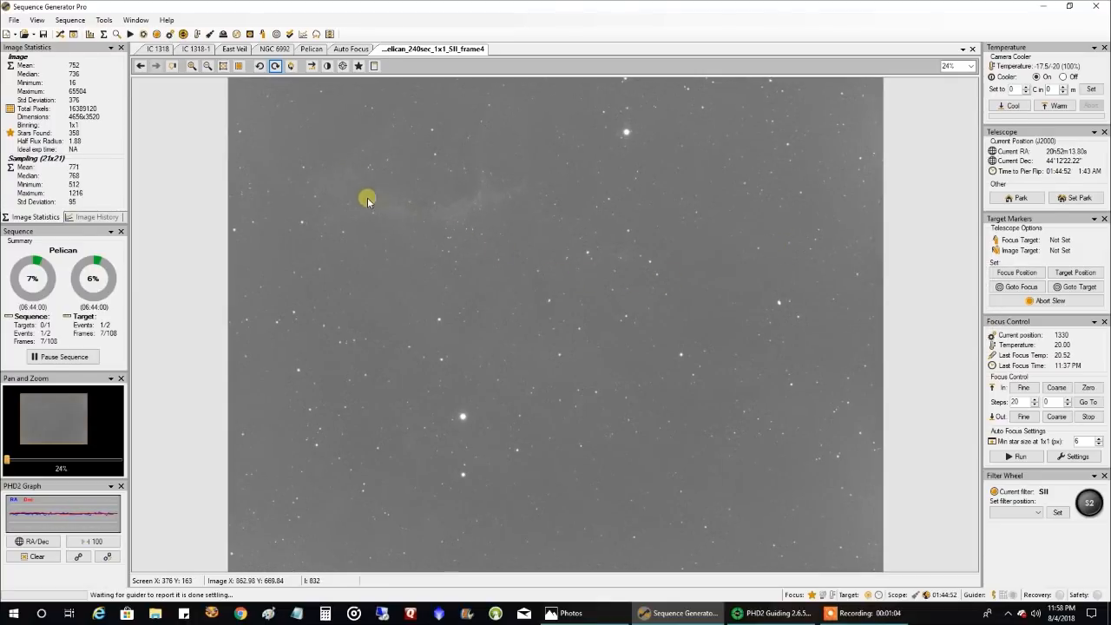
mouse_move(517, 159)
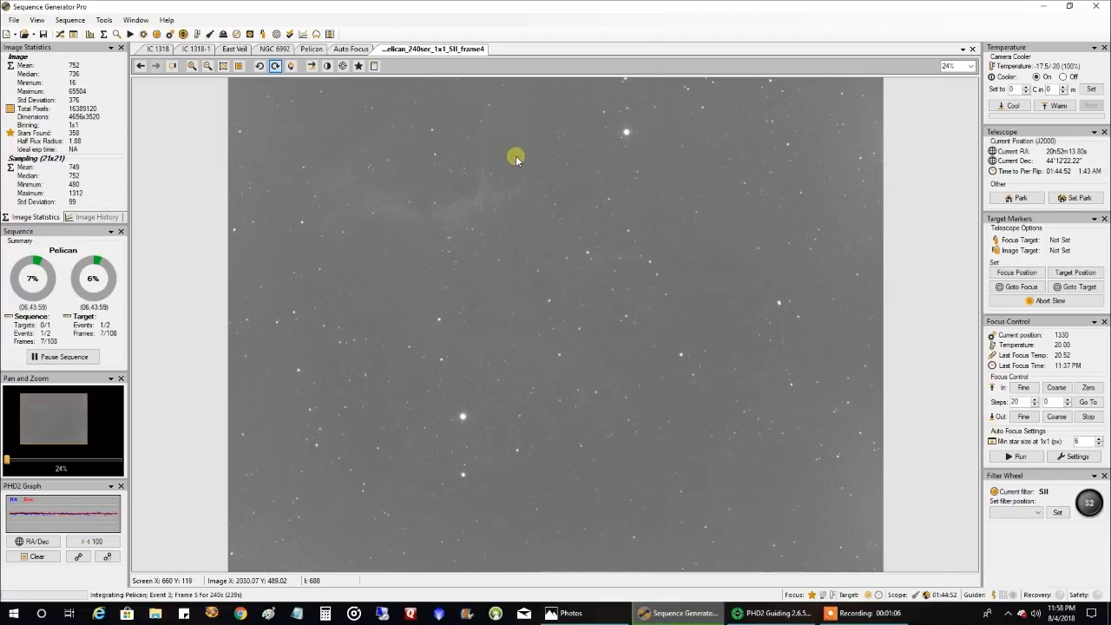
mouse_move(331, 187)
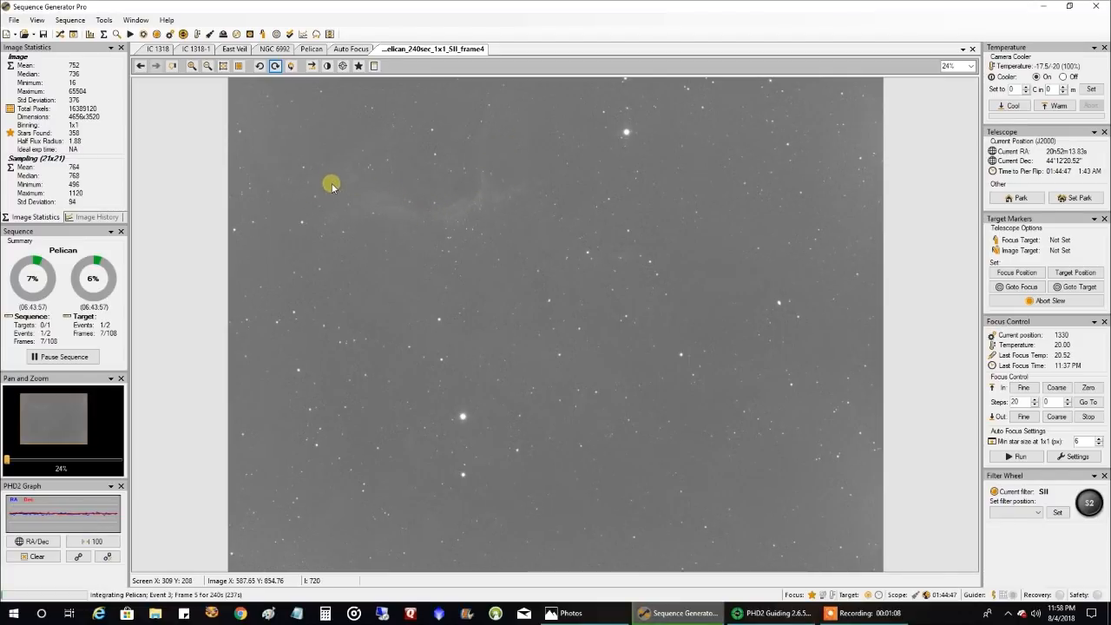
mouse_move(529, 180)
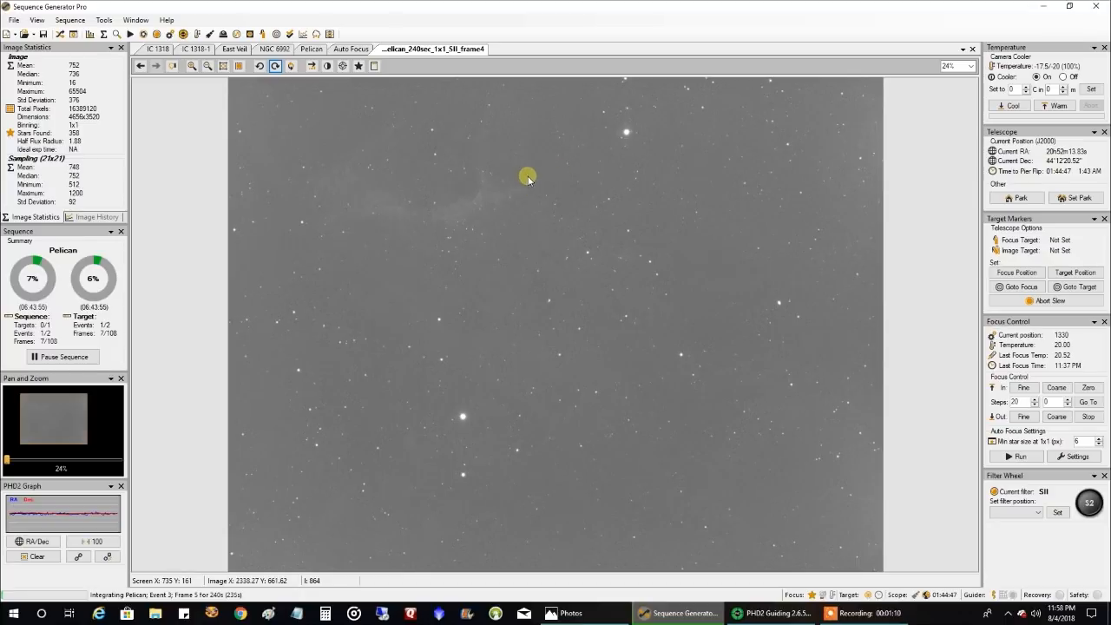
mouse_move(487, 189)
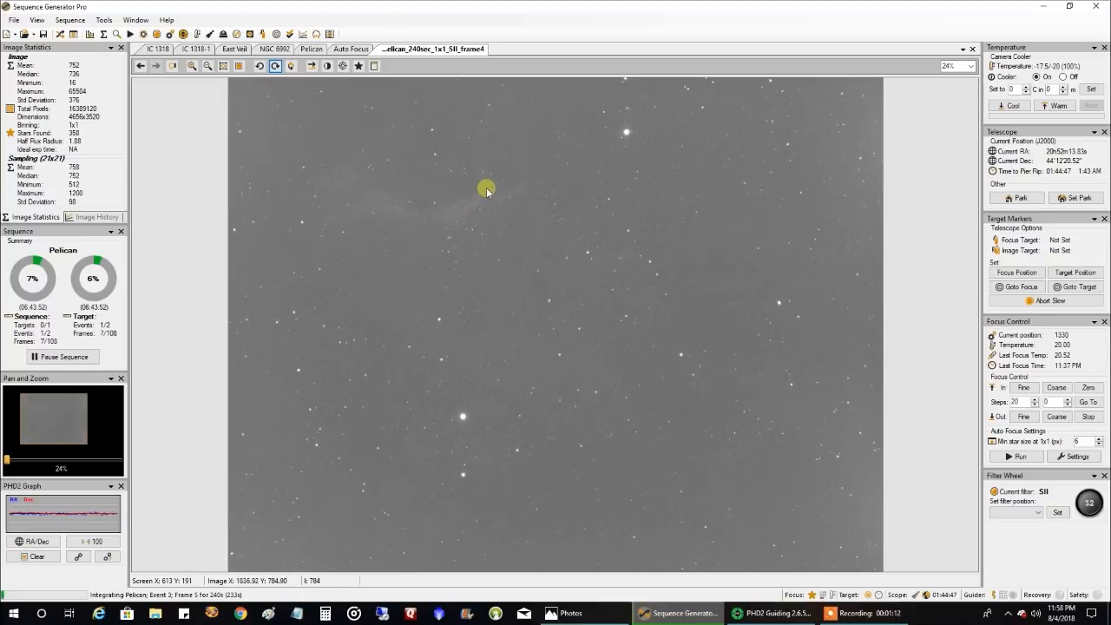
mouse_move(445, 196)
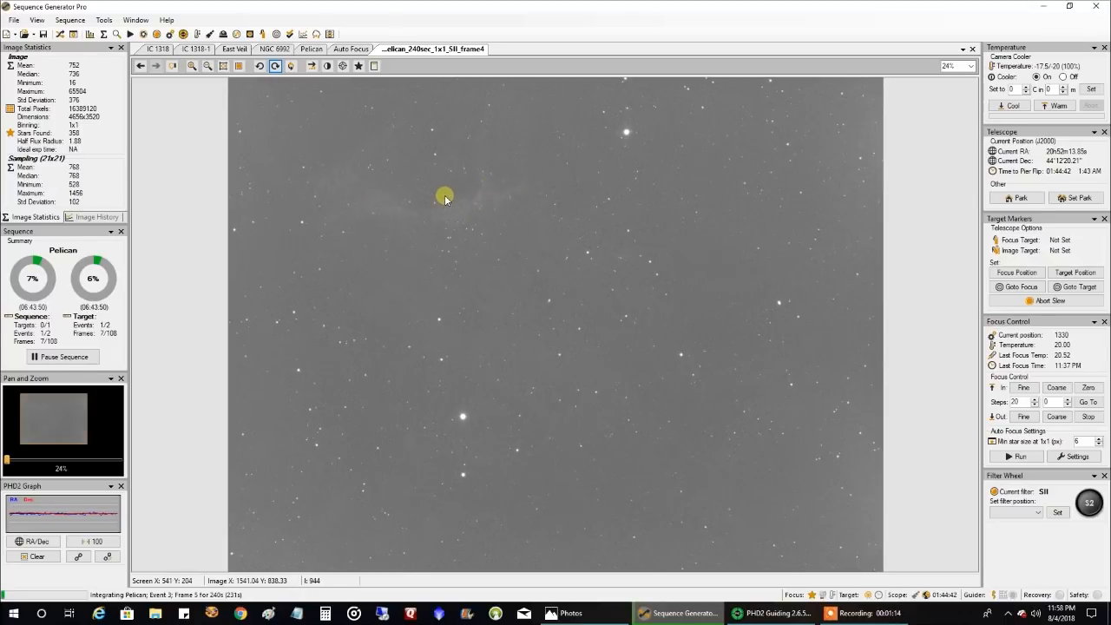
mouse_move(656, 449)
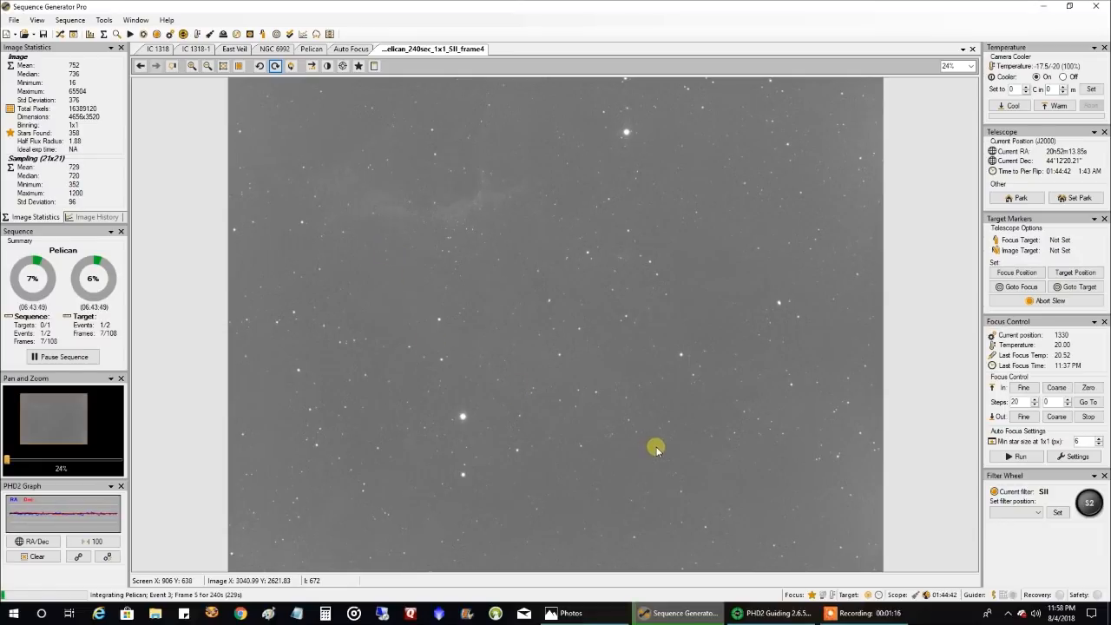
mouse_move(748, 613)
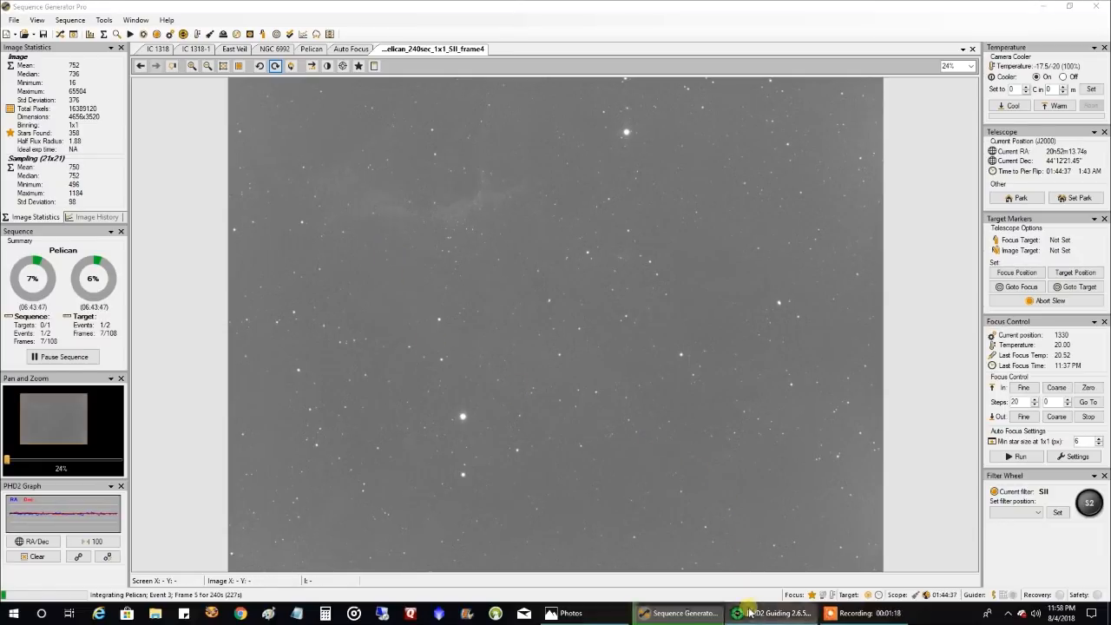
Bring PHD2 Guiding forward and show the guiding graph's Settings dropdown
left_click(771, 613)
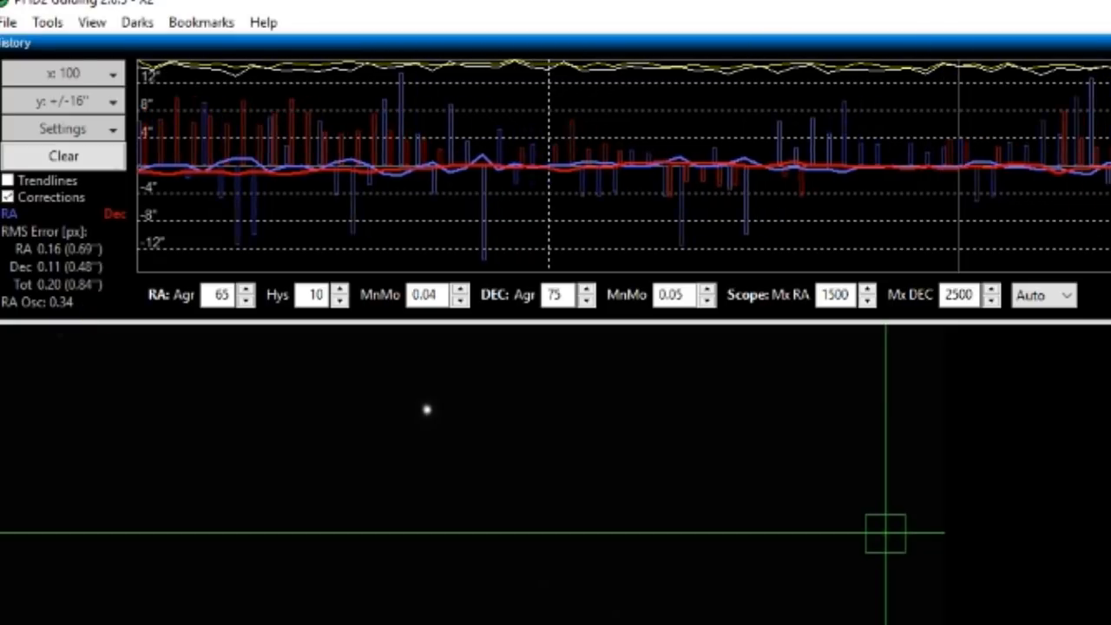
left_click(113, 129)
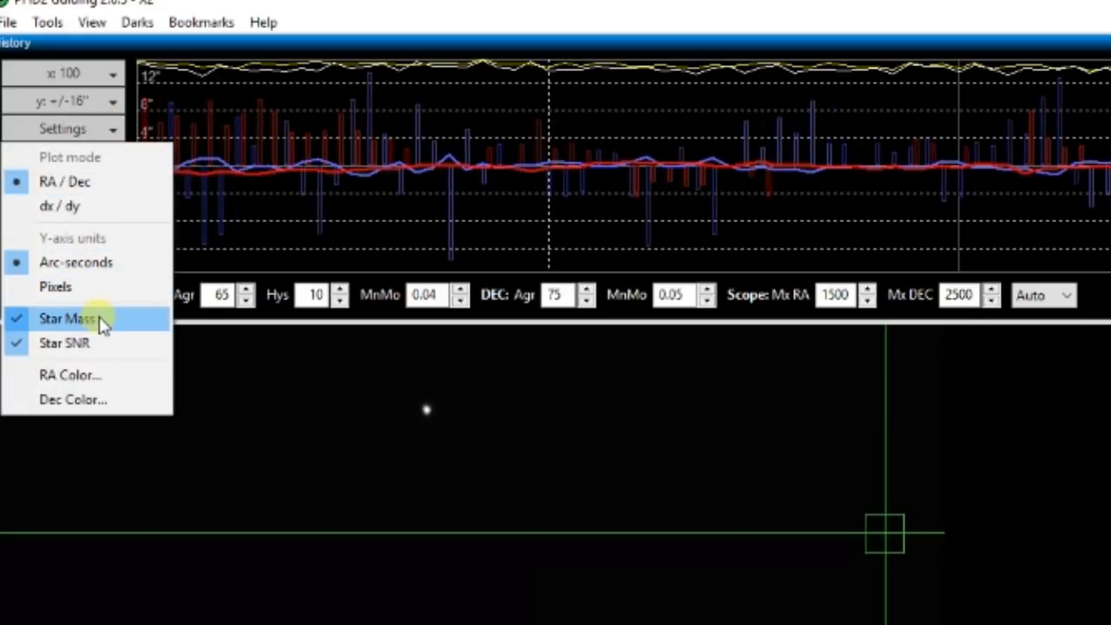
mouse_move(484, 402)
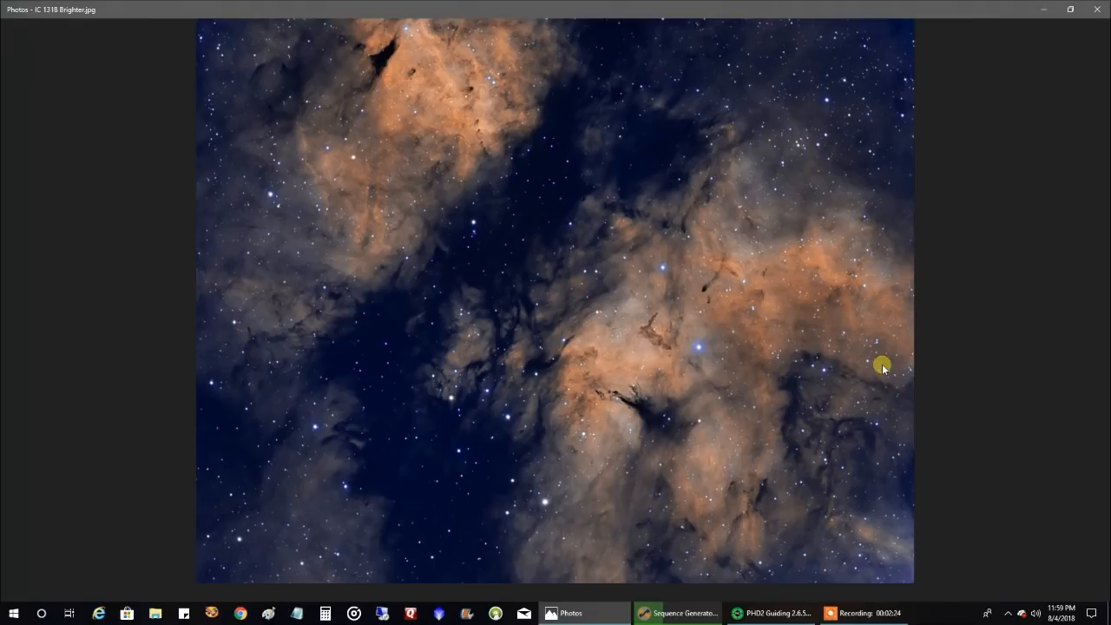
mouse_move(629, 137)
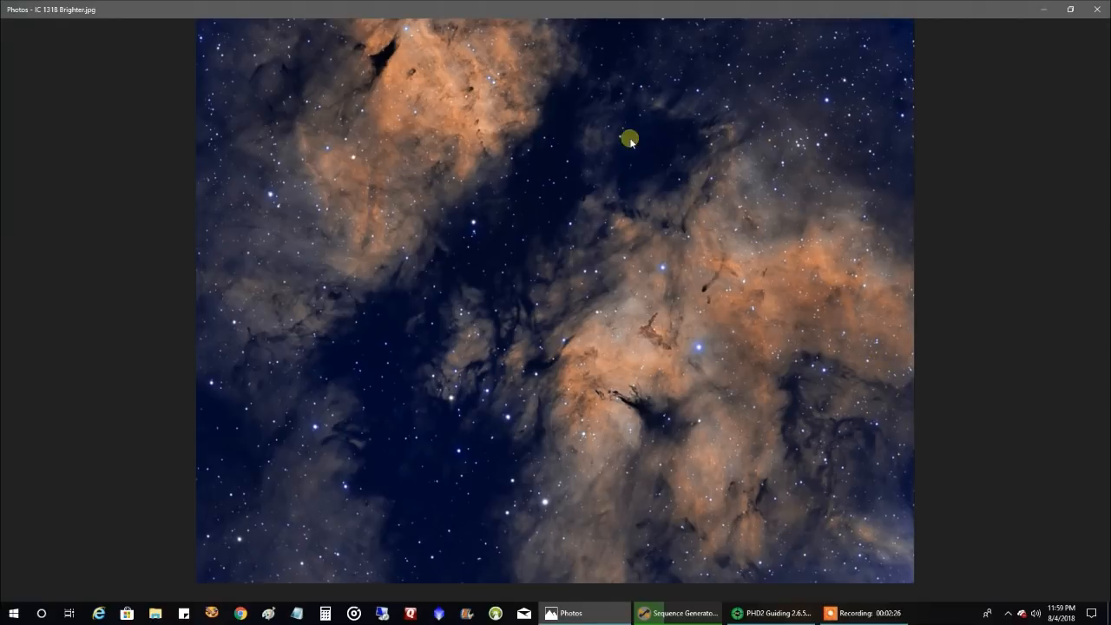
mouse_move(497, 368)
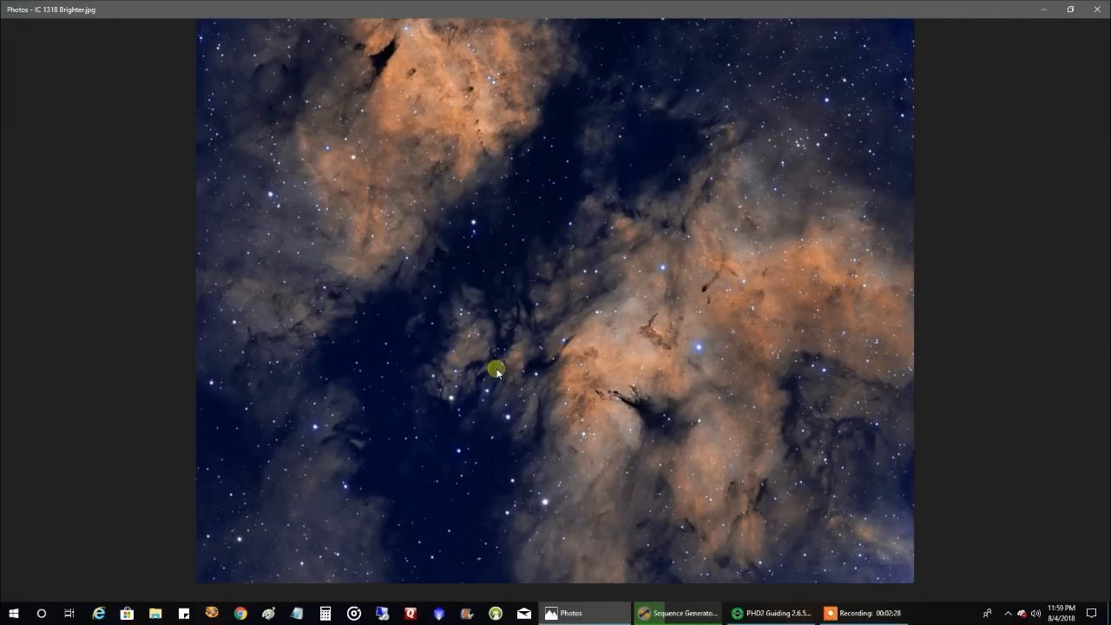
mouse_move(375, 39)
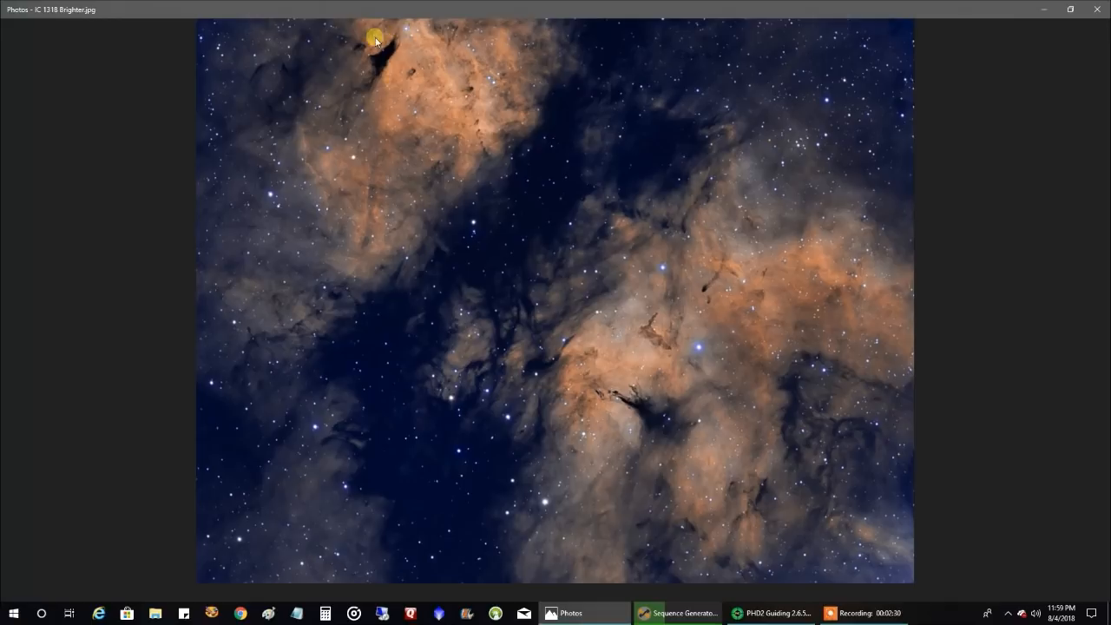
mouse_move(222, 259)
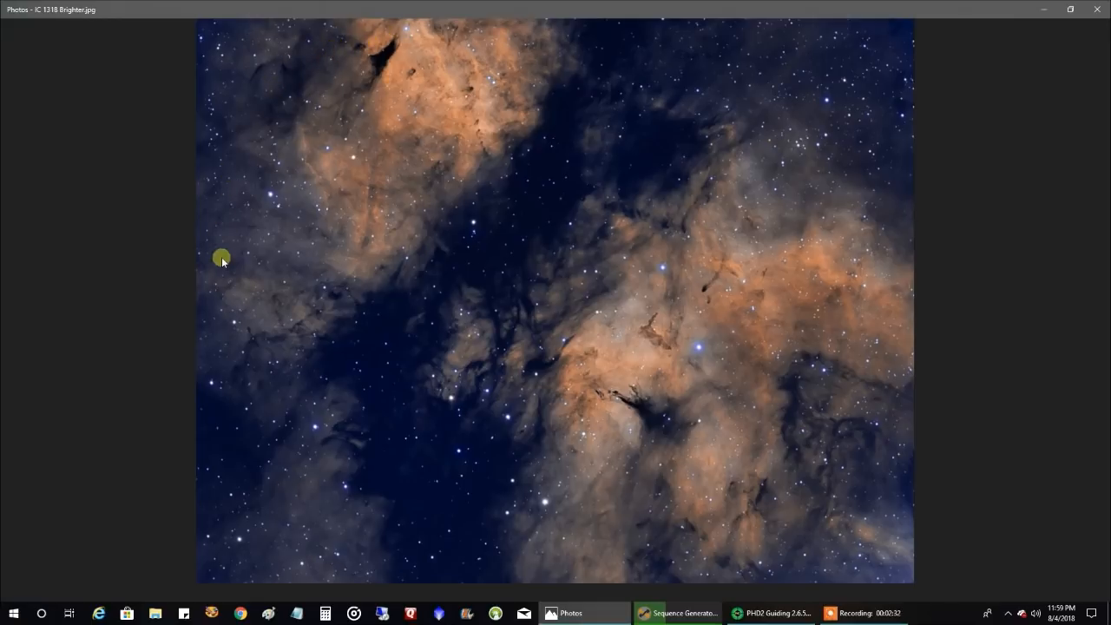
mouse_move(399, 203)
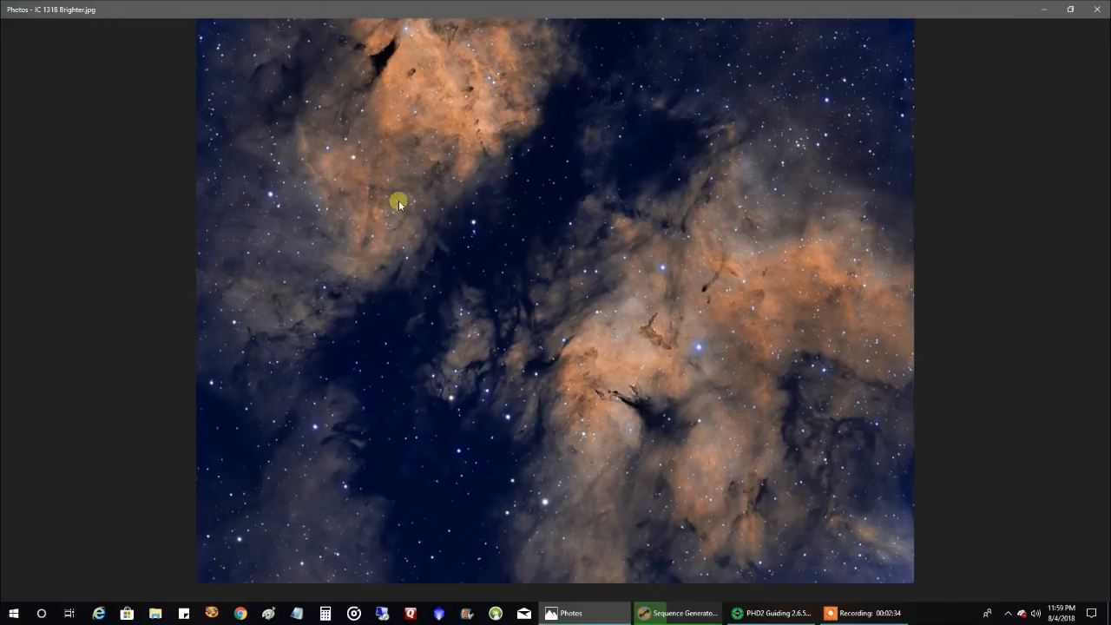
mouse_move(603, 212)
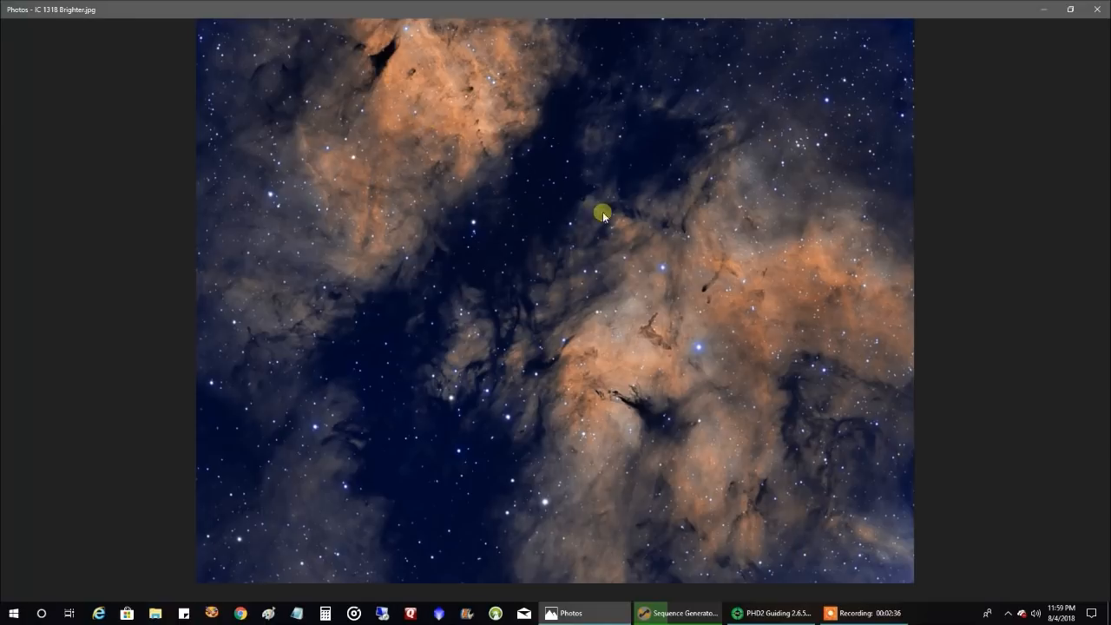
mouse_move(605, 321)
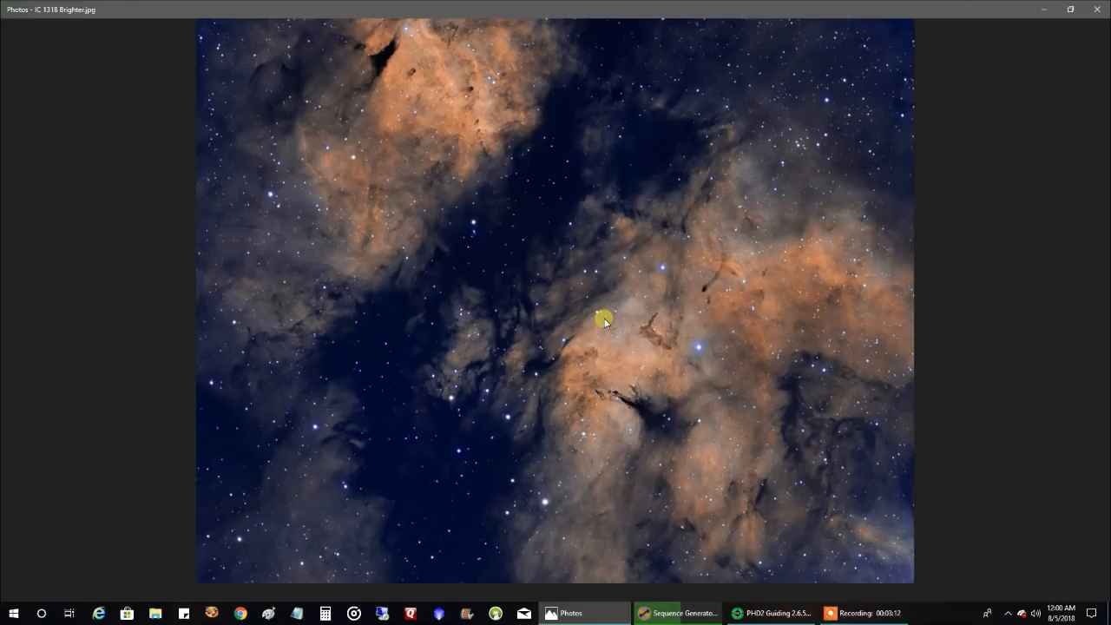
mouse_move(667, 358)
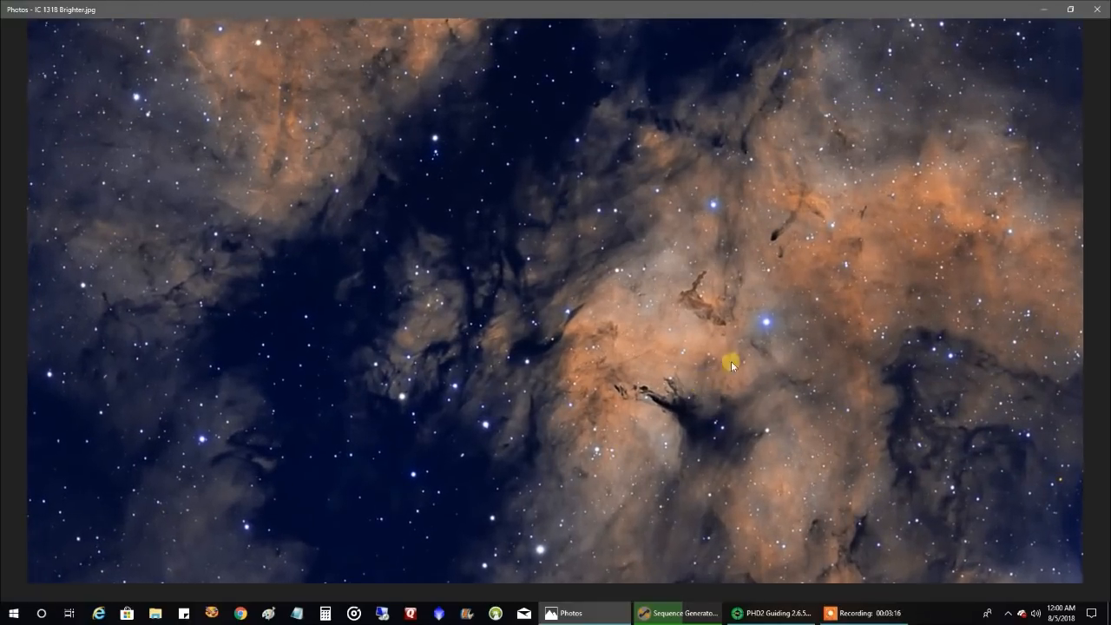
mouse_move(710, 362)
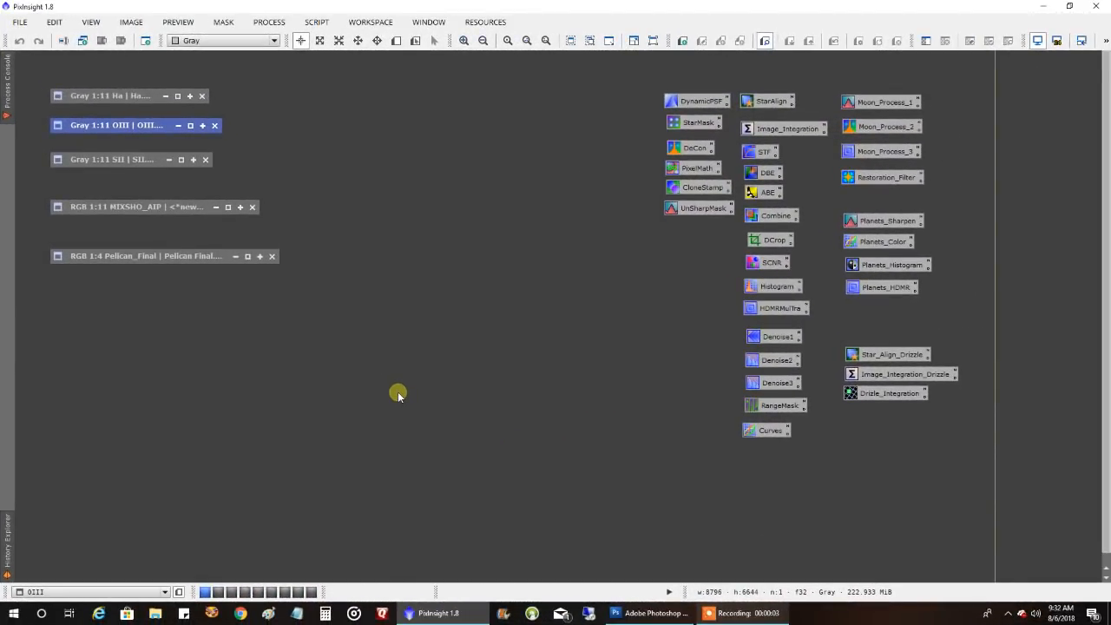
mouse_move(389, 367)
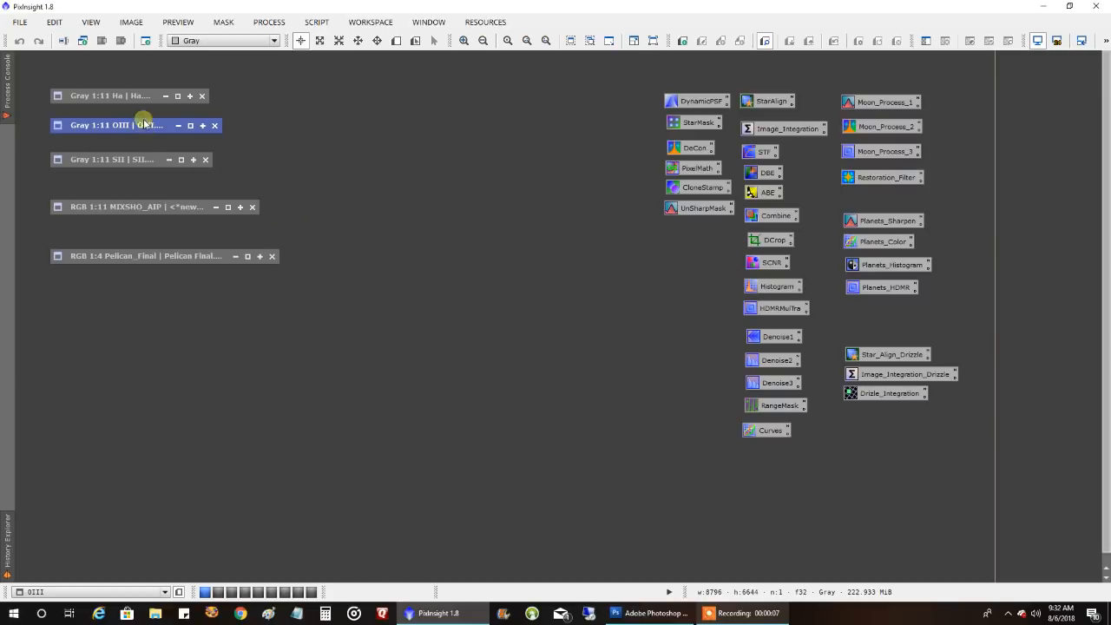
Restore the OIII image beside Ha, inspect the SII master, then minimize SII
left_click(178, 96)
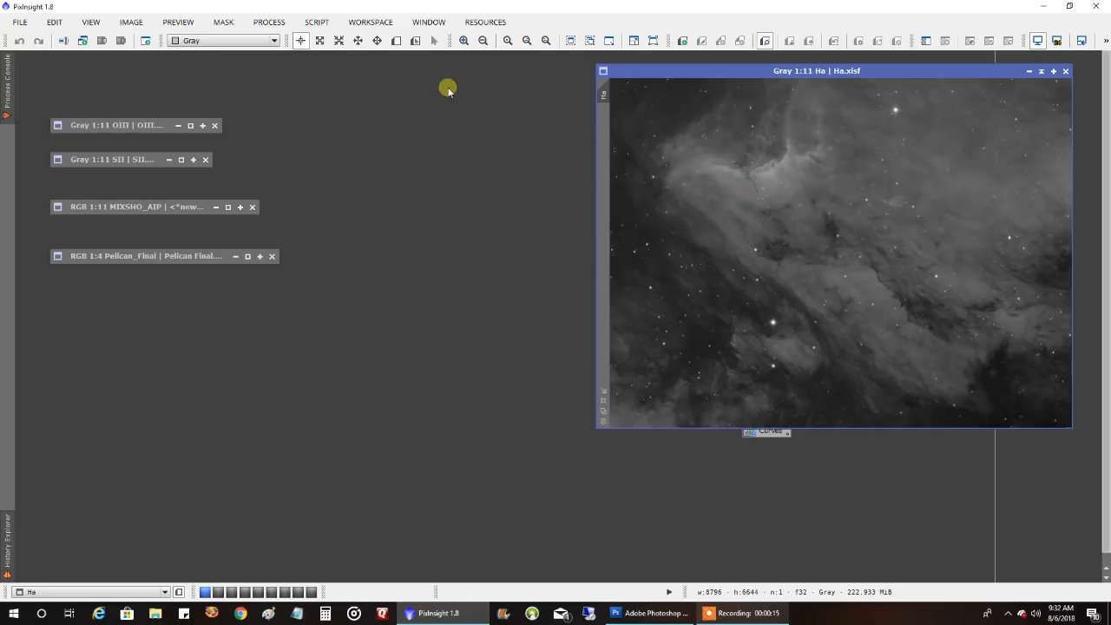
mouse_move(889, 431)
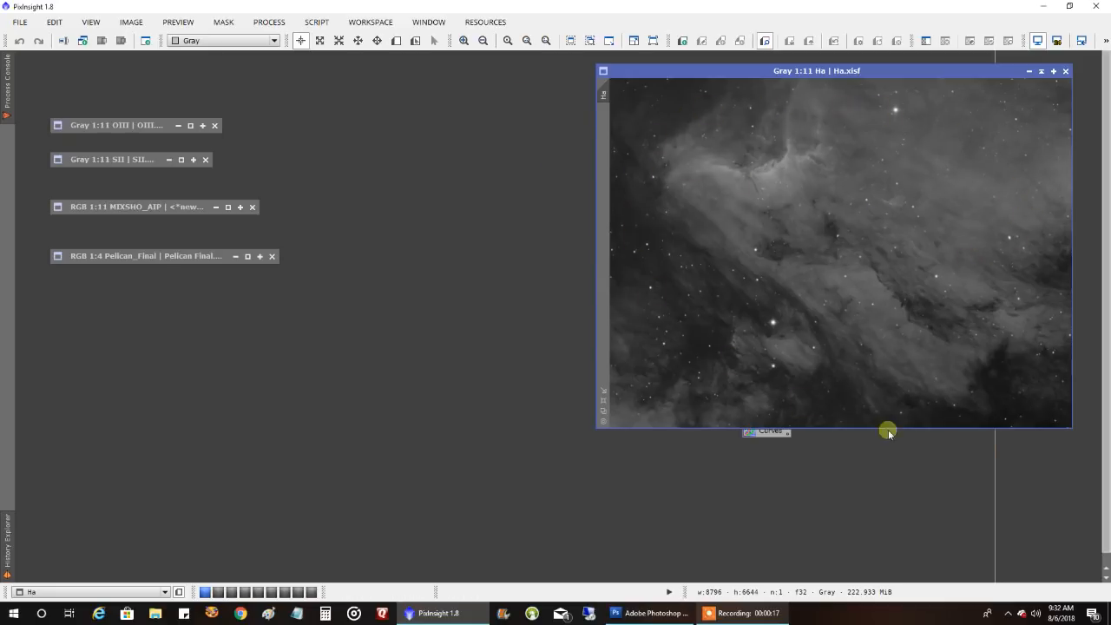
mouse_move(394, 113)
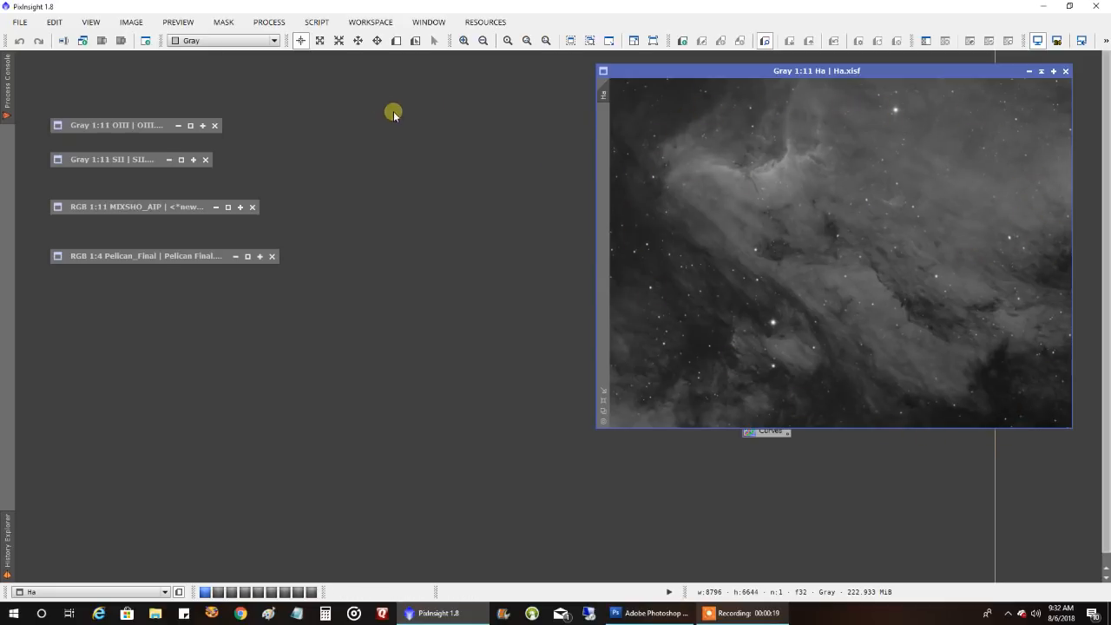
left_click(113, 125)
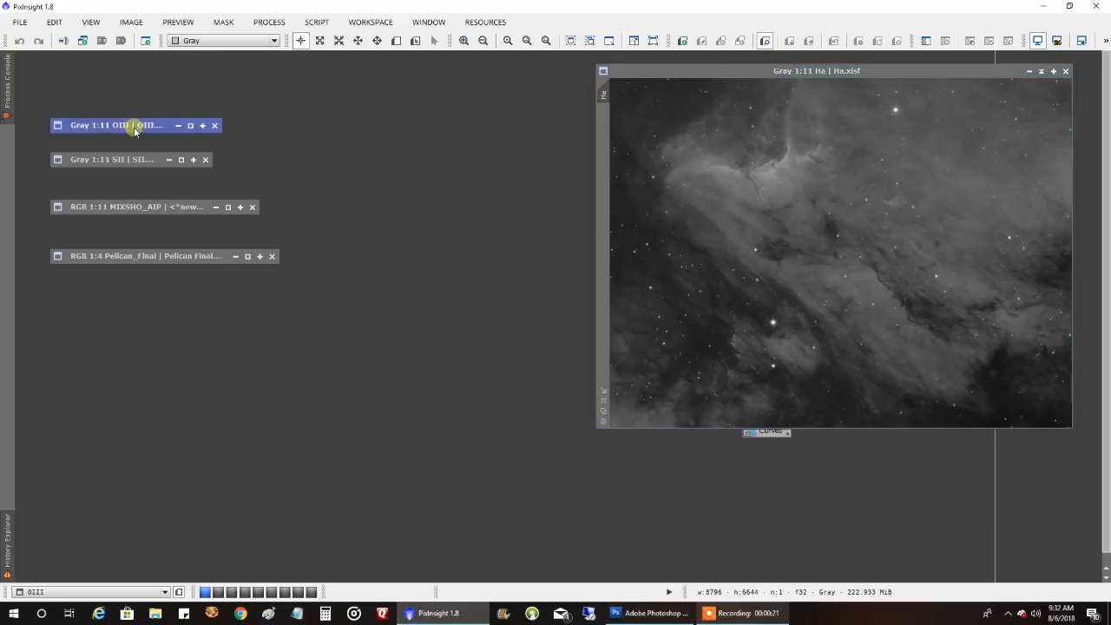
left_click(190, 125)
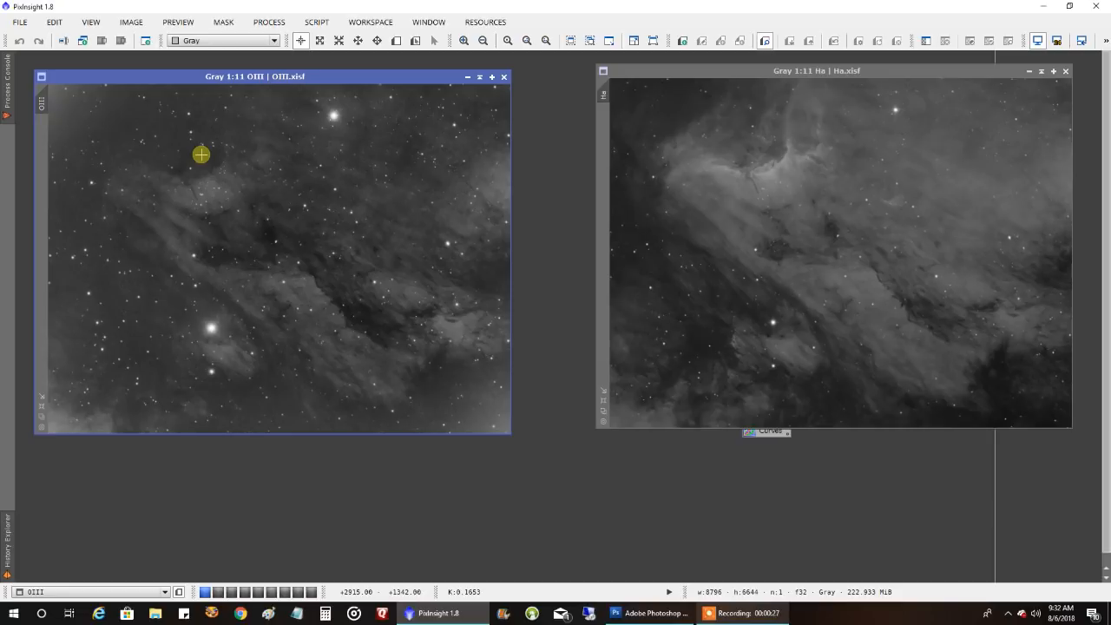
mouse_move(208, 191)
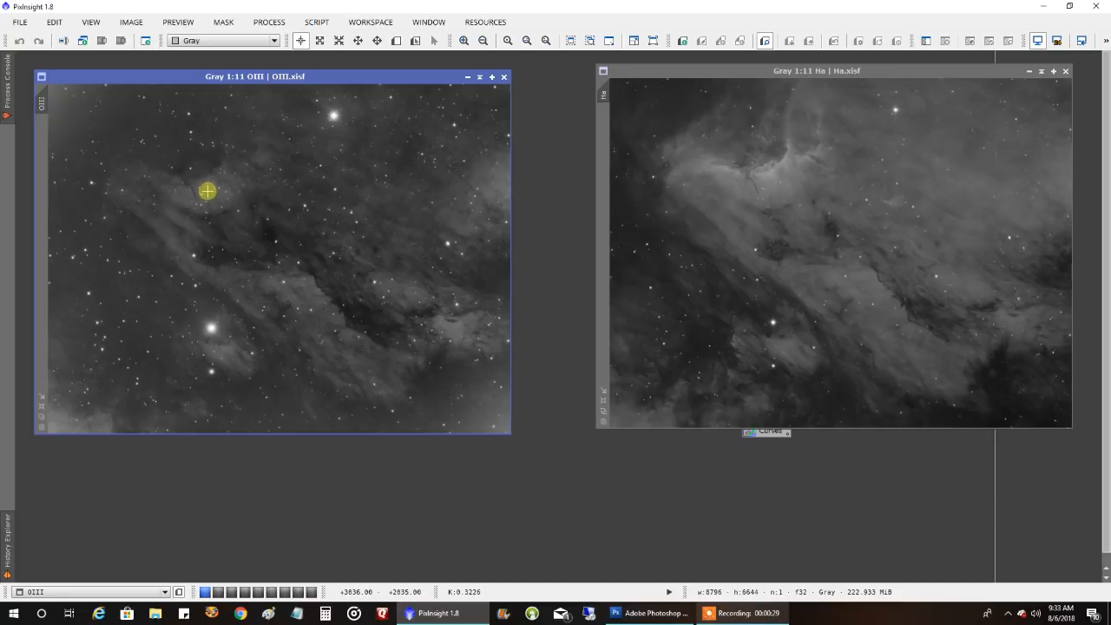
mouse_move(264, 271)
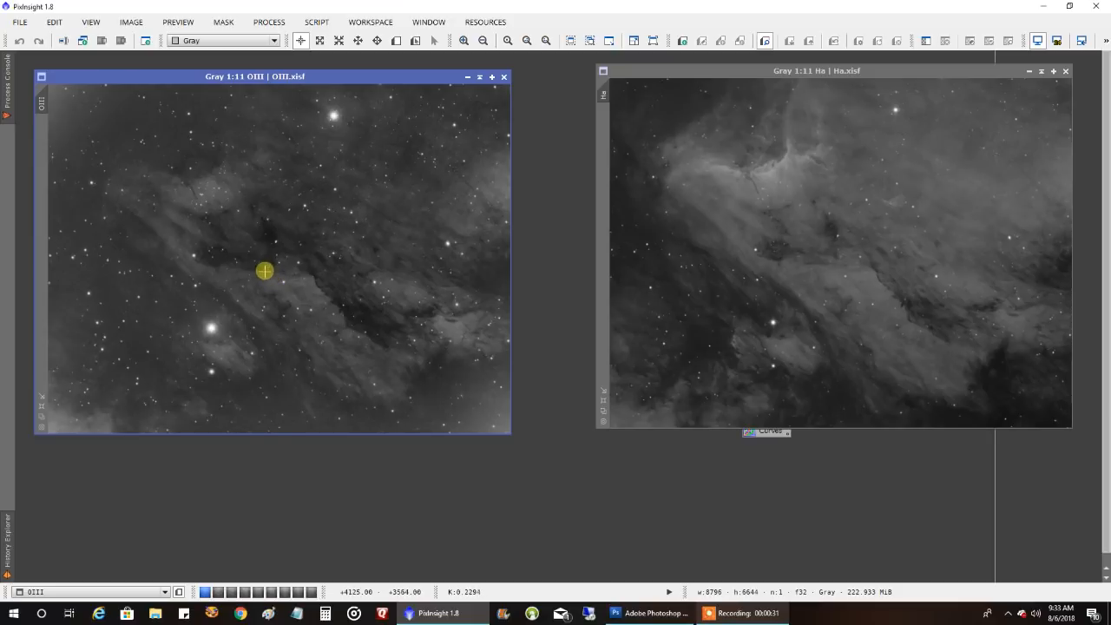
mouse_move(277, 286)
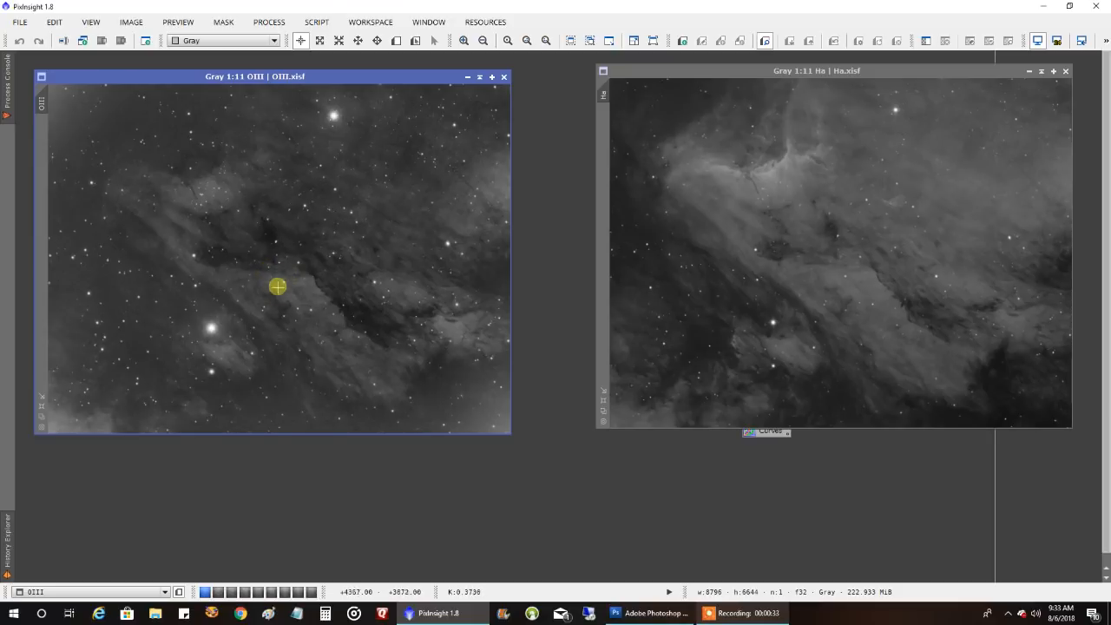
mouse_move(292, 299)
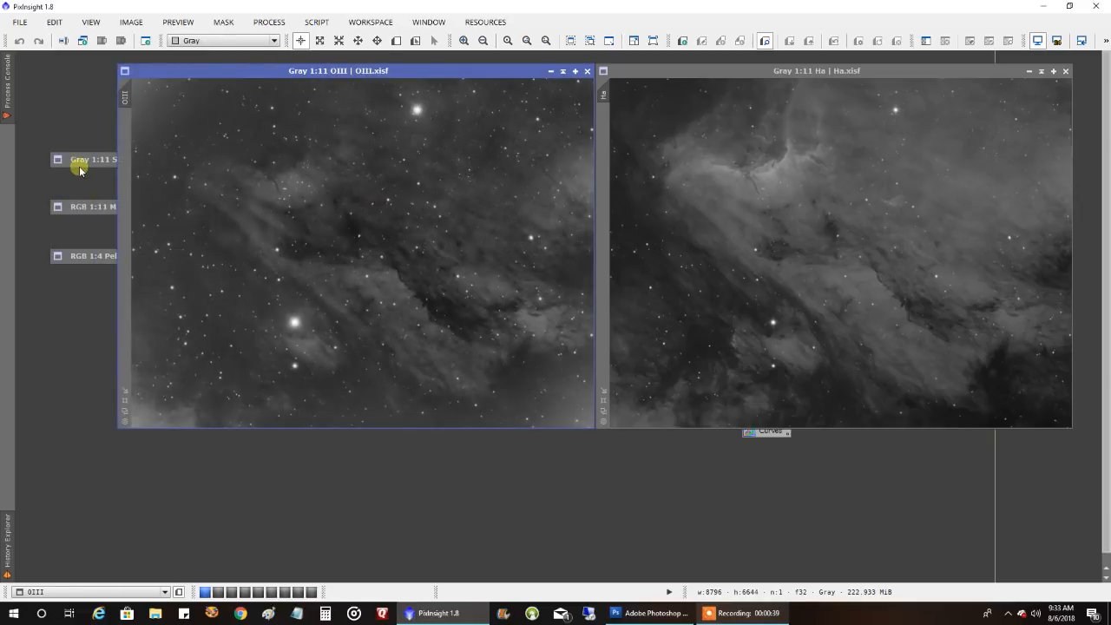
left_click(80, 160)
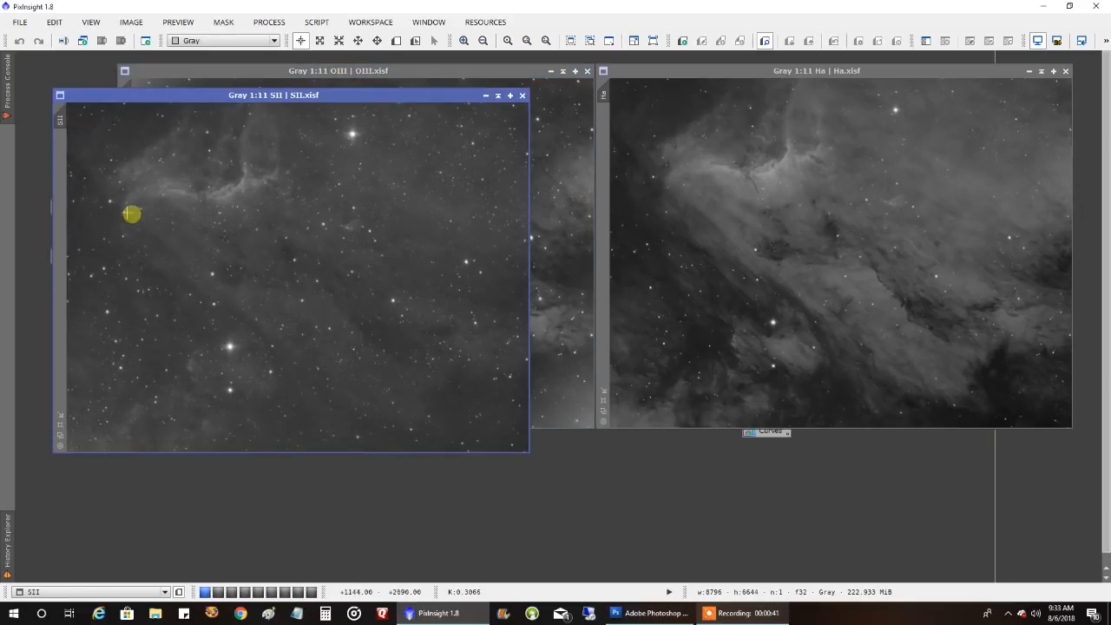
mouse_move(438, 276)
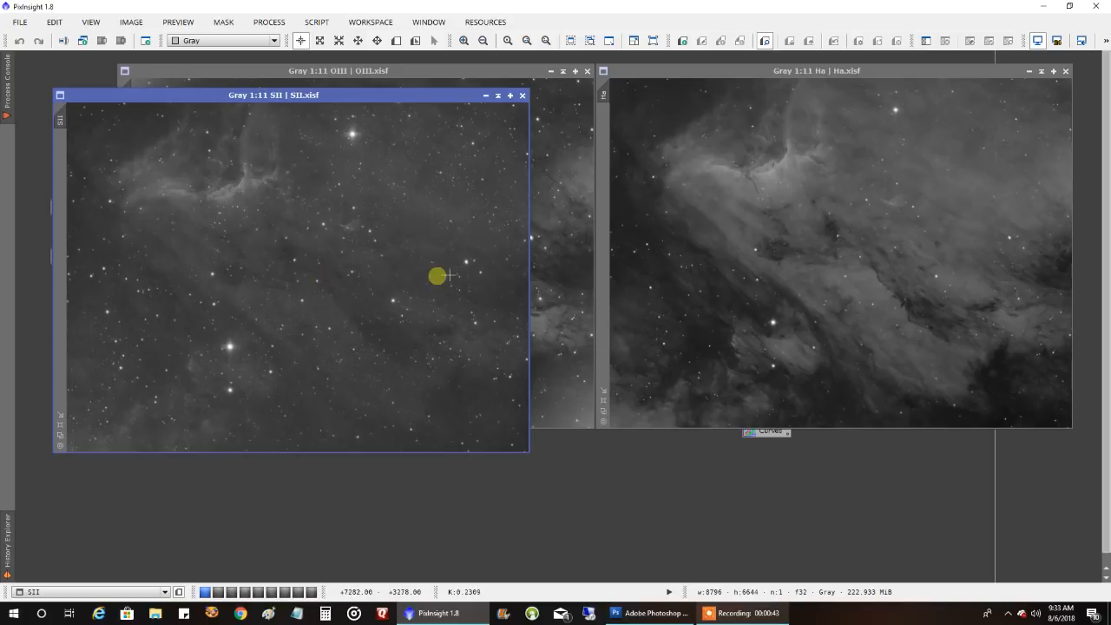
mouse_move(730, 237)
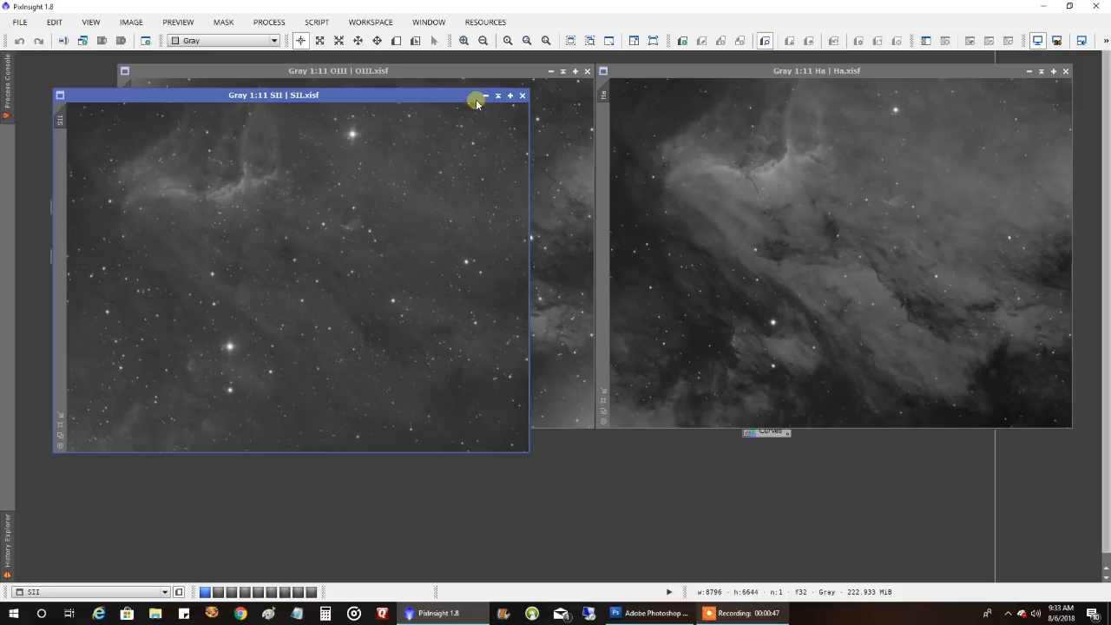
left_click(486, 96)
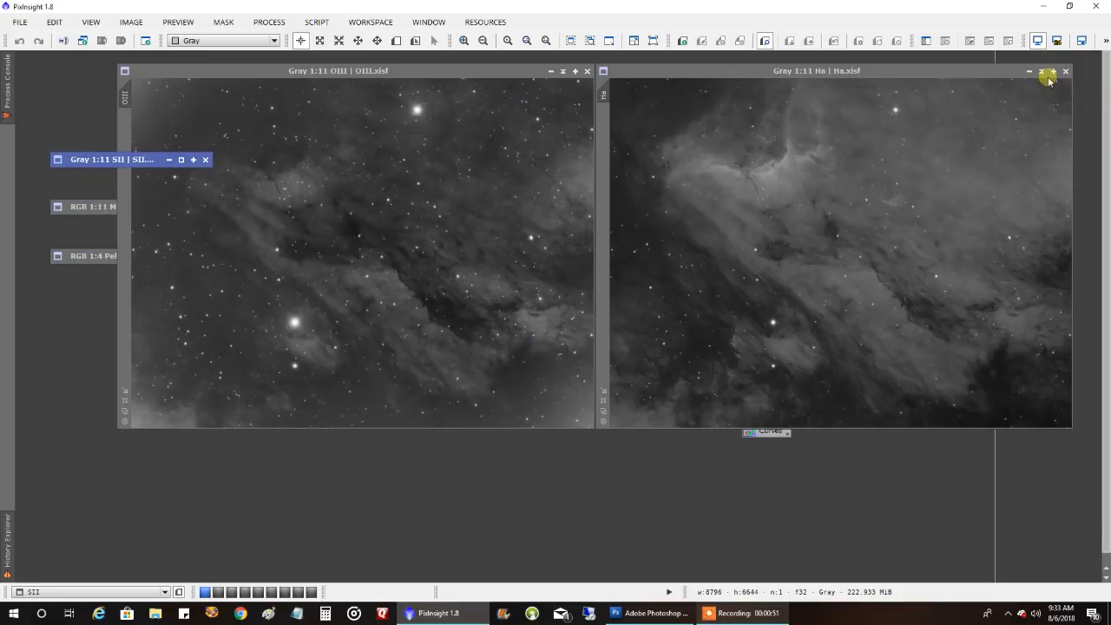
Minimize the Ha view and restore the MIXSHO_AIP colour image
left_click(1066, 71)
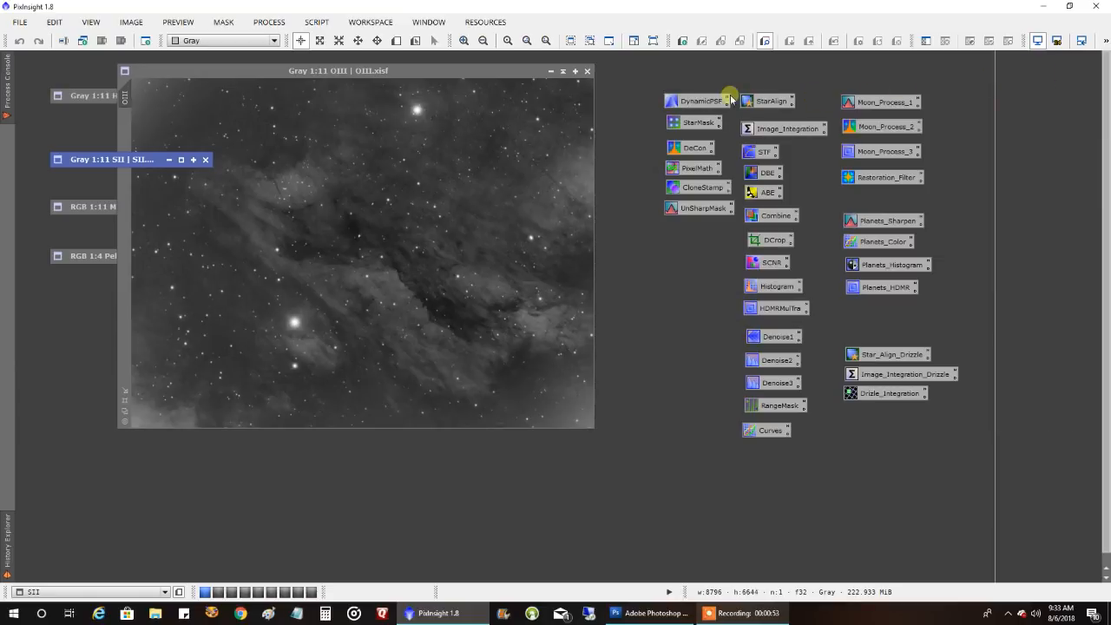
left_click(587, 71)
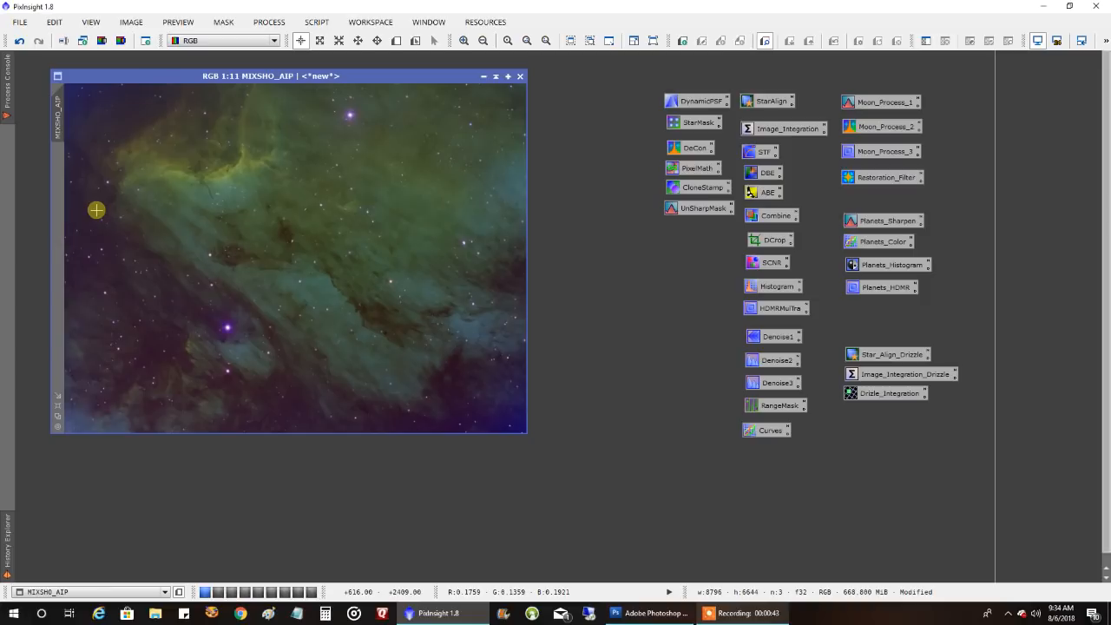
mouse_move(96, 203)
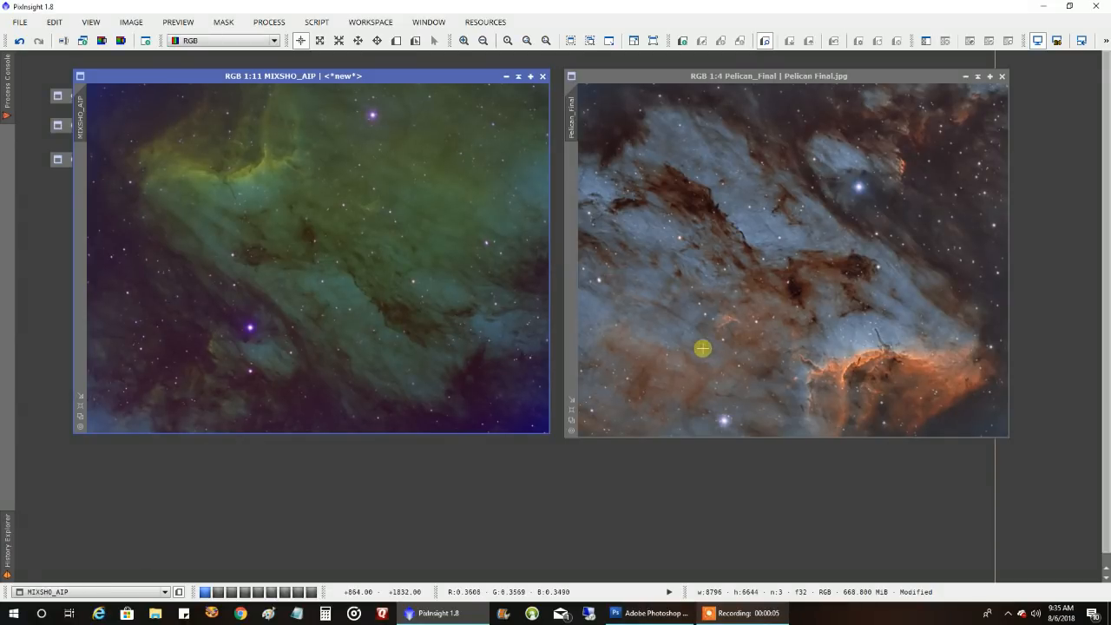
mouse_move(437, 260)
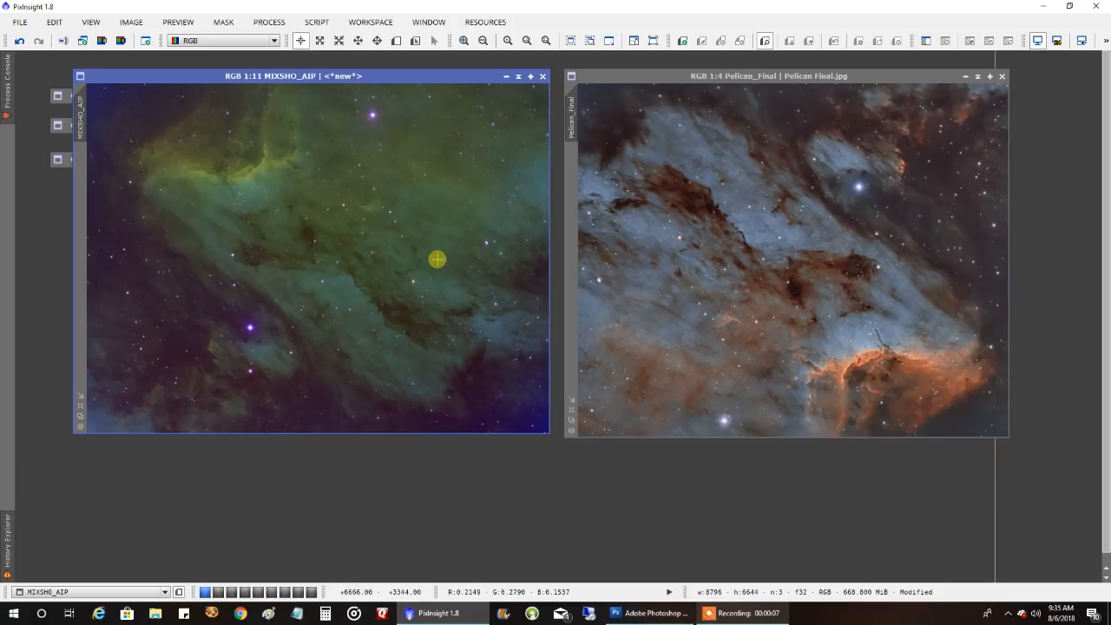
mouse_move(442, 312)
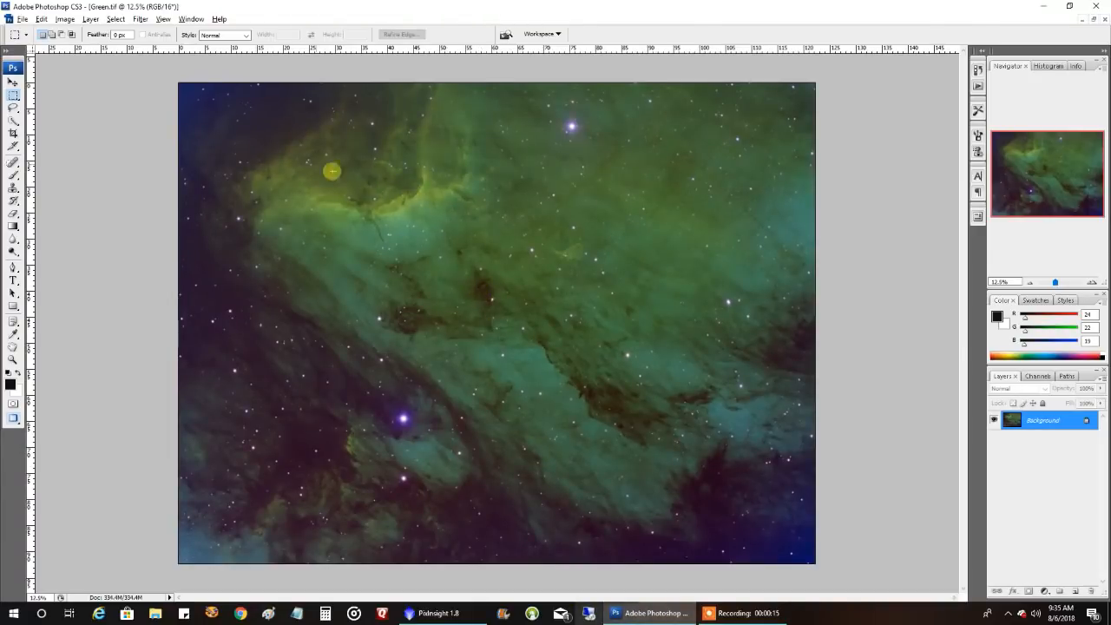
mouse_move(189, 87)
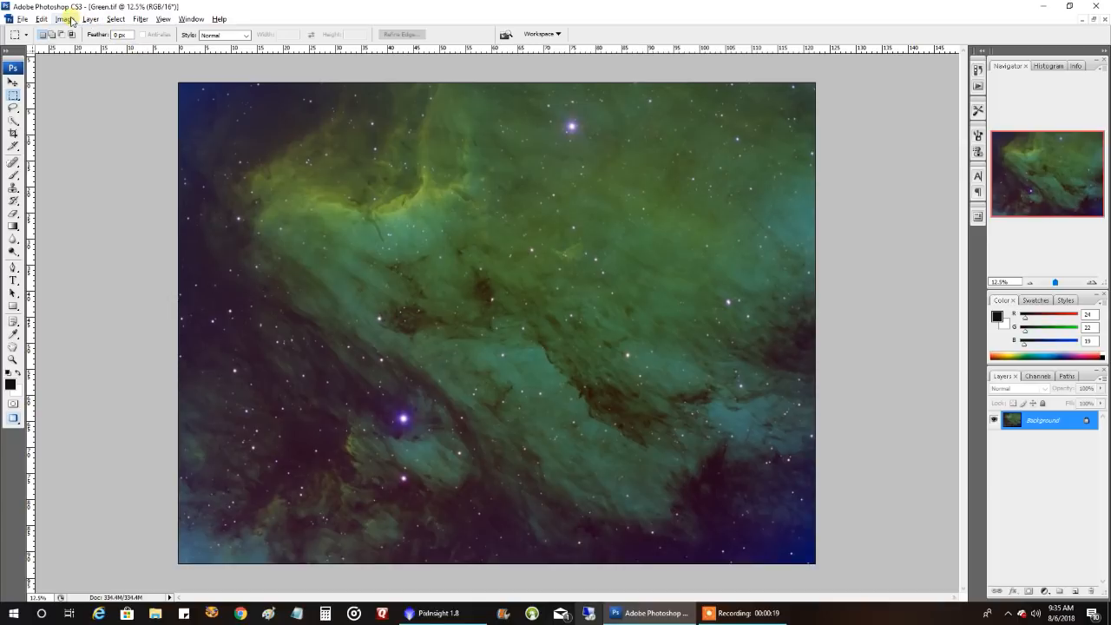
Show the Image > Adjustments commands for Green.tif
left_click(65, 19)
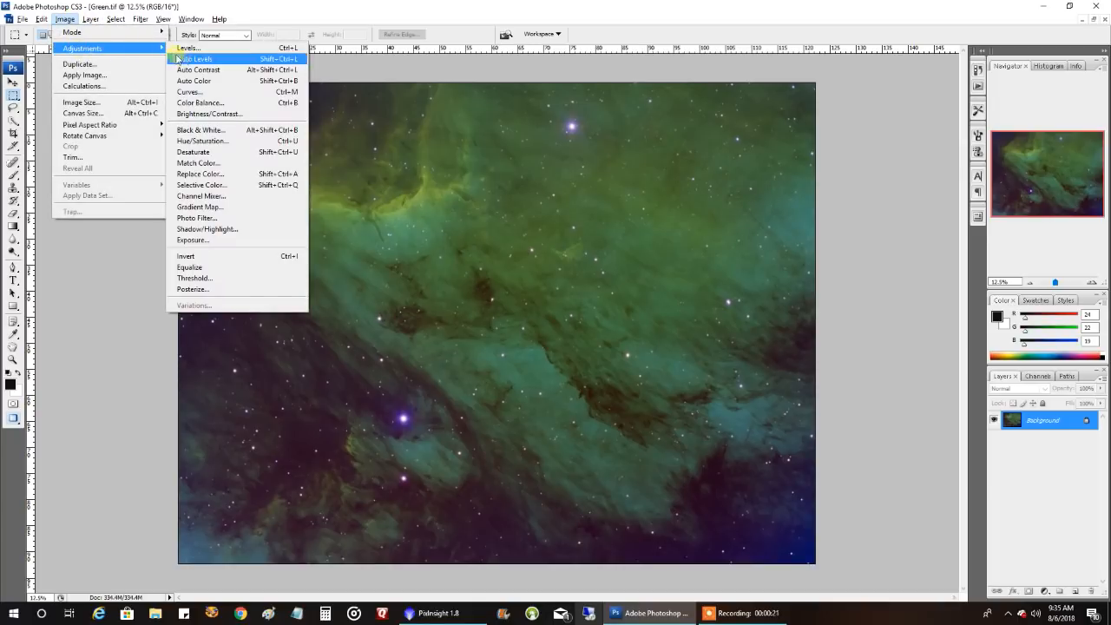
mouse_move(202, 185)
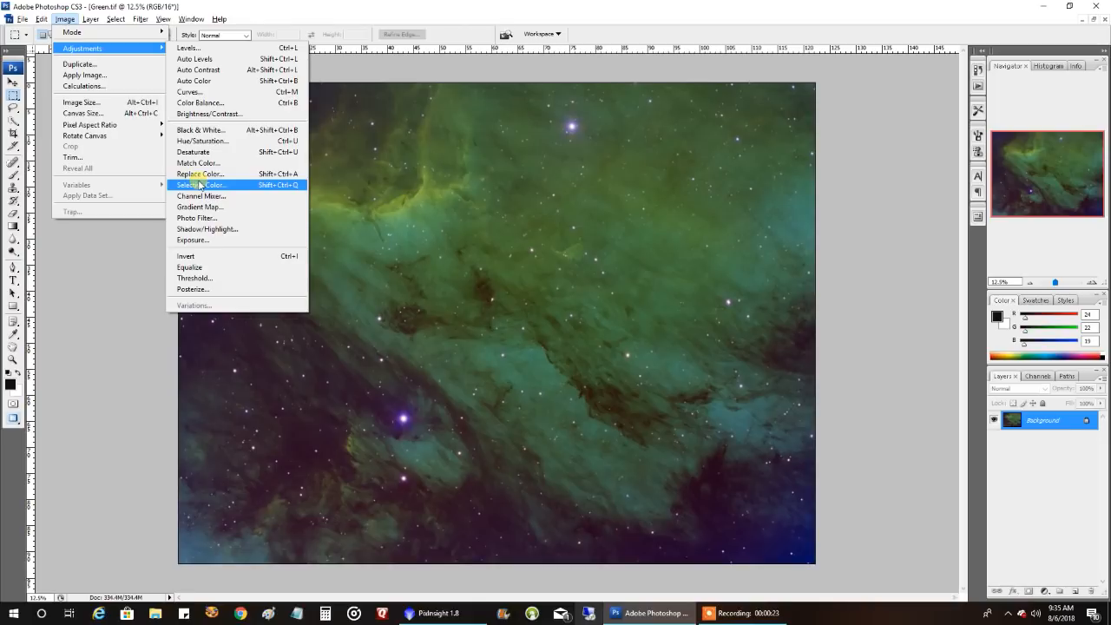
In Selective Color Greens, set Magenta +2, Yellow -95, and raise Cyan
left_click(201, 184)
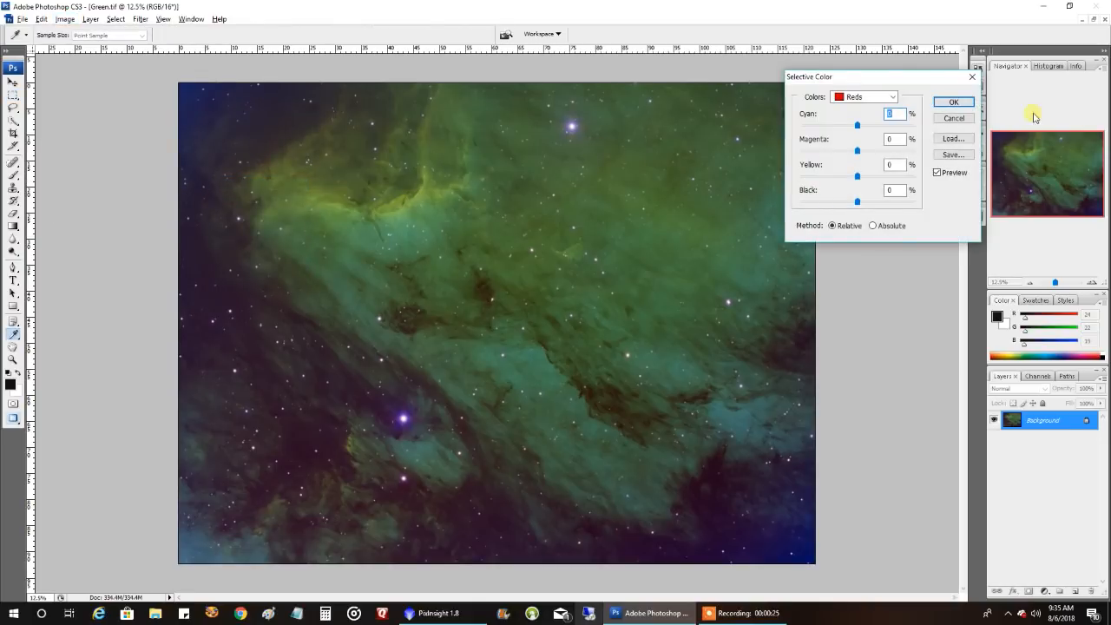
left_click(865, 96)
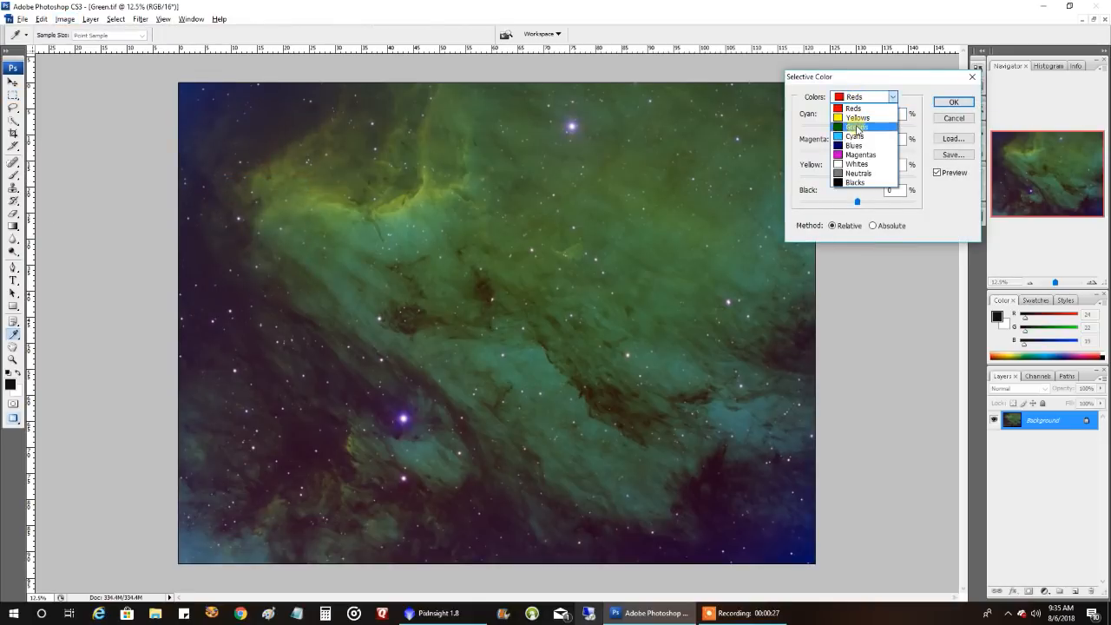
left_click(856, 126)
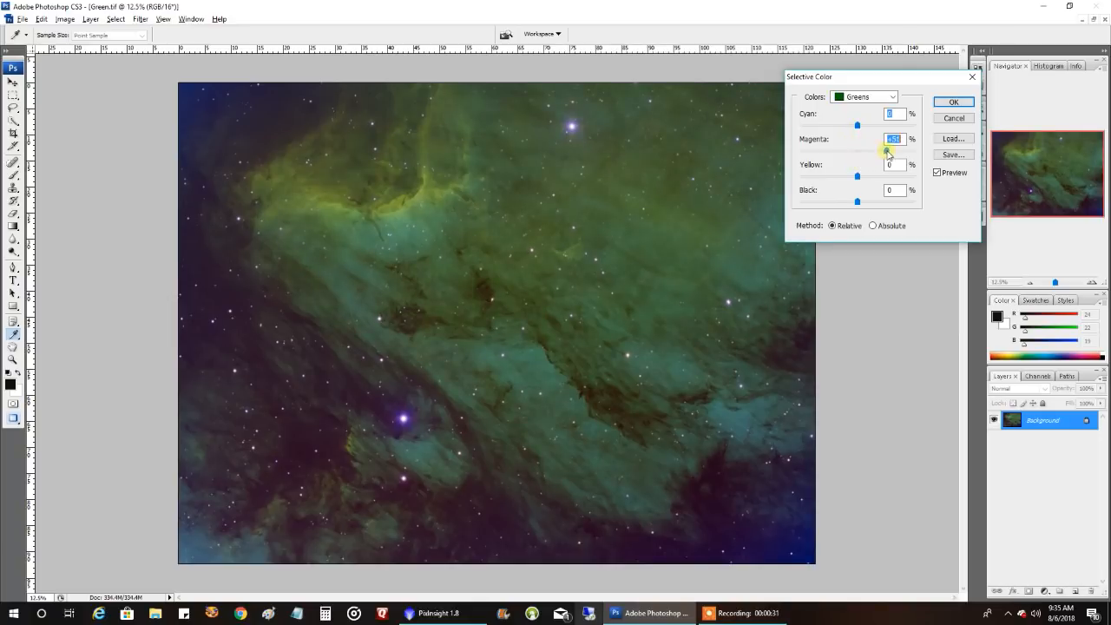
left_click_drag(888, 151, 858, 151)
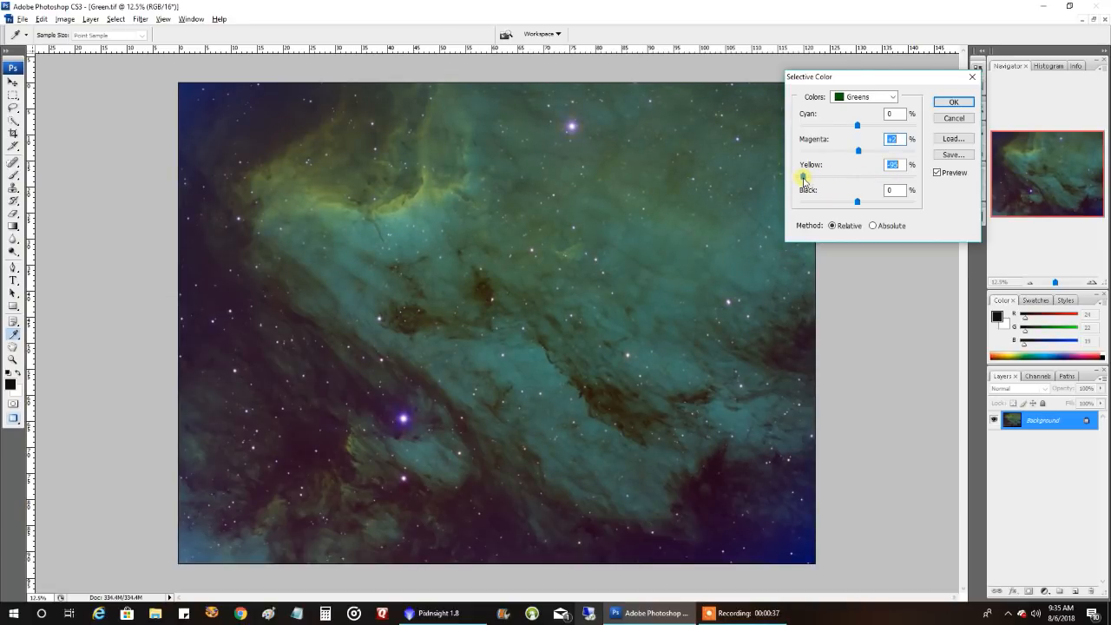
left_click_drag(858, 114, 803, 113)
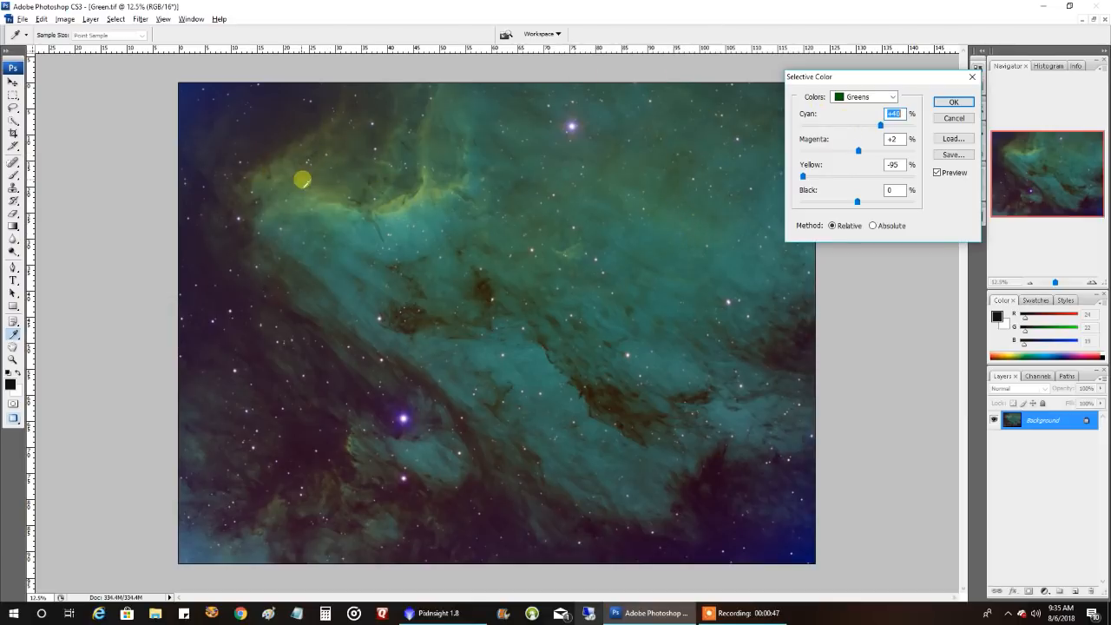
mouse_move(713, 135)
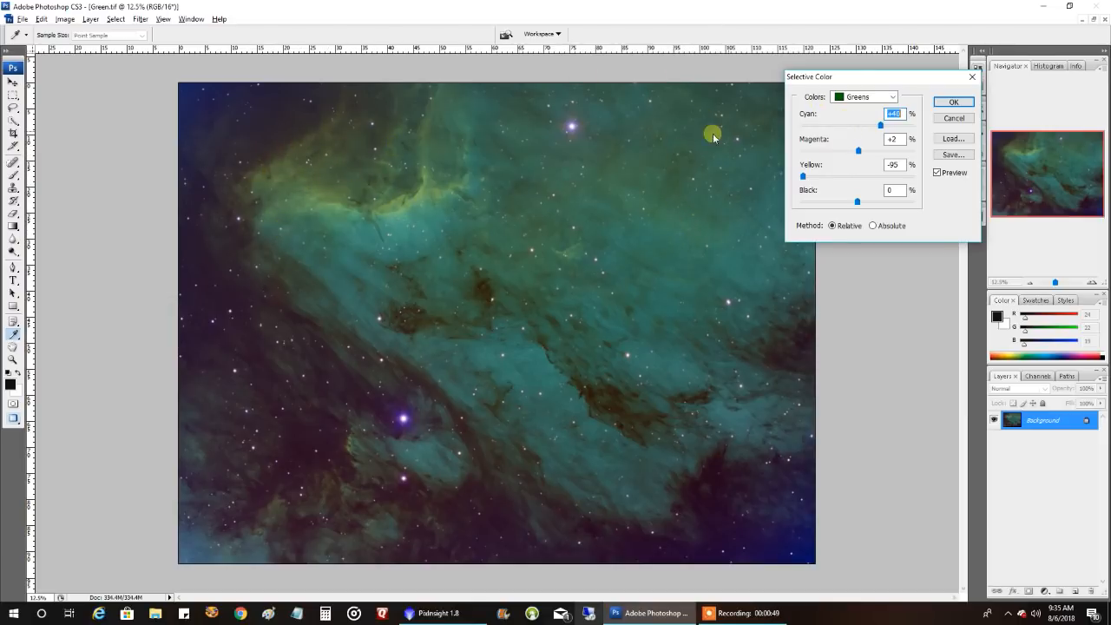
left_click(865, 97)
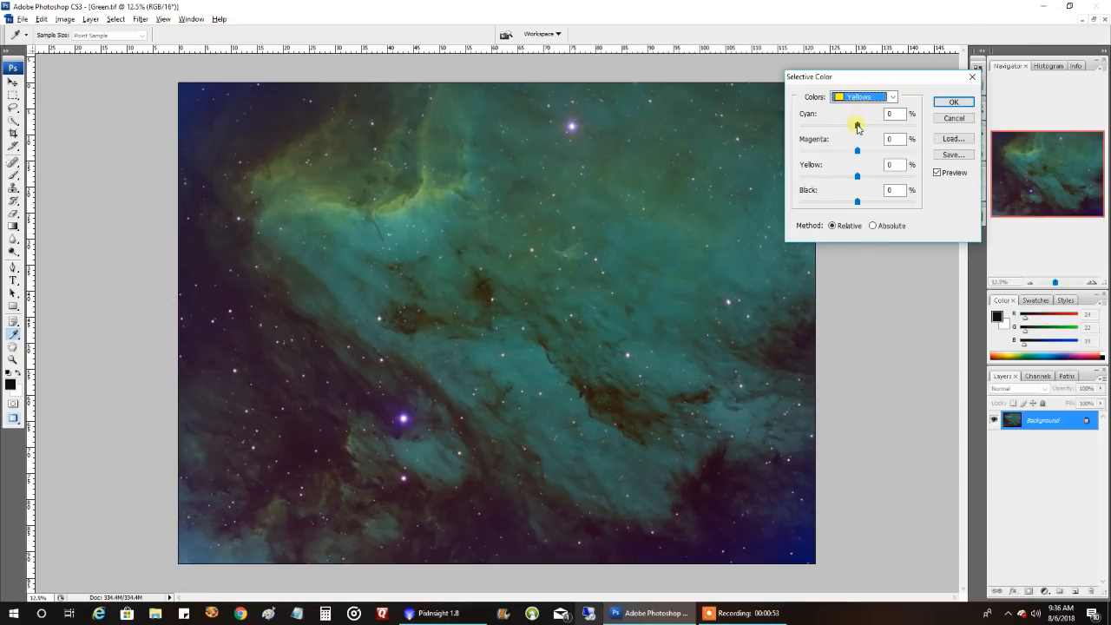
In the Yellows range, set Cyan to -97 and boost Magenta
left_click_drag(858, 113, 802, 124)
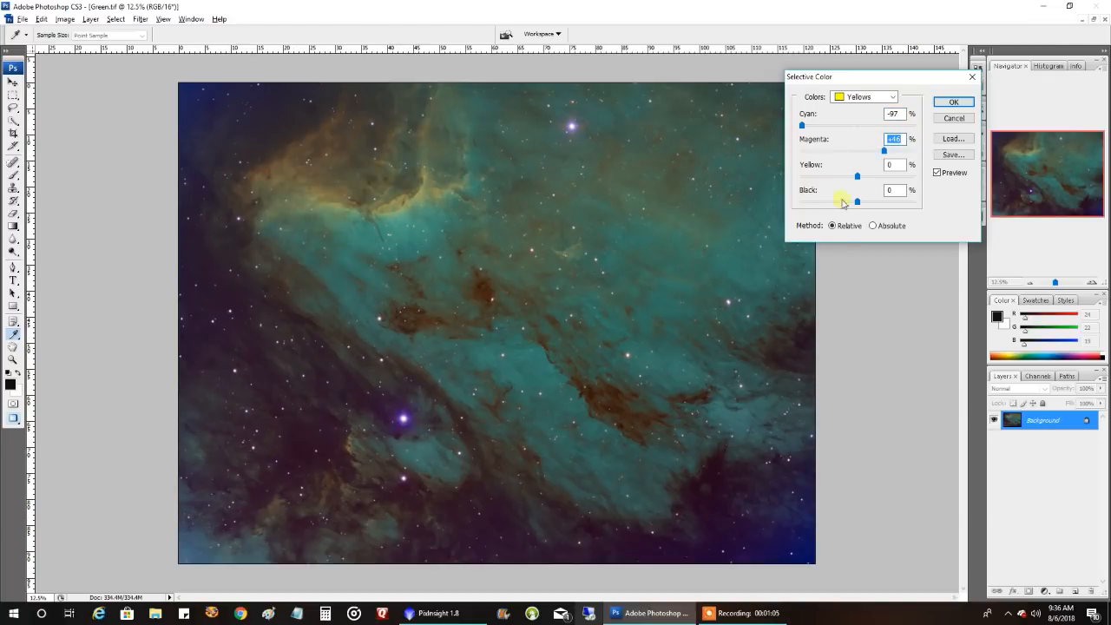
left_click(893, 96)
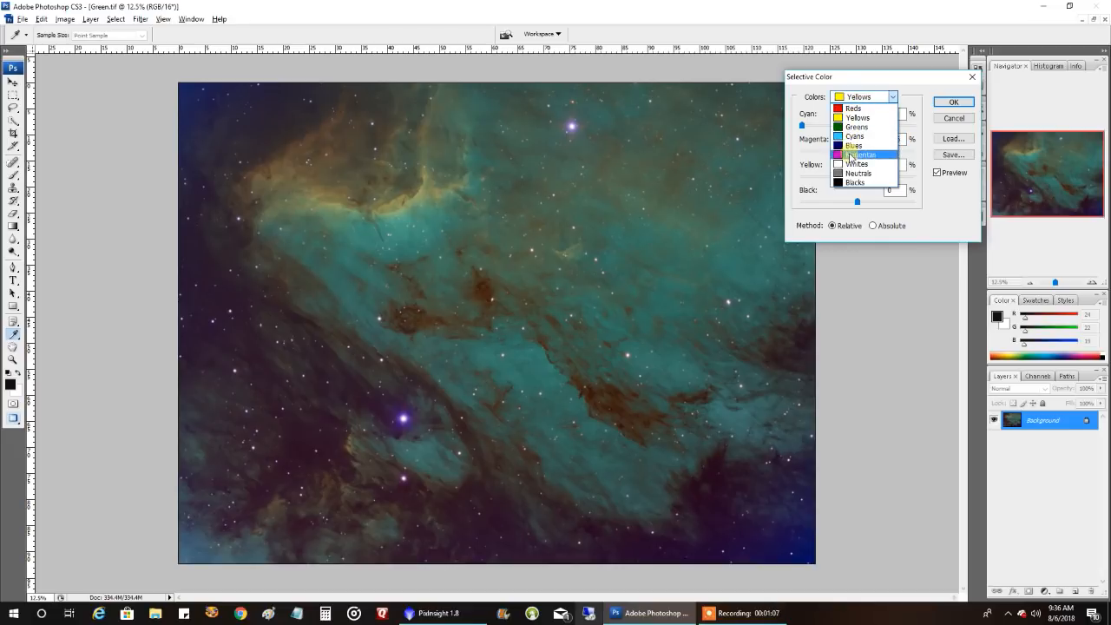
Lower Magenta in the Magentas, apply Selective Color, and return to PixInsight
left_click(861, 154)
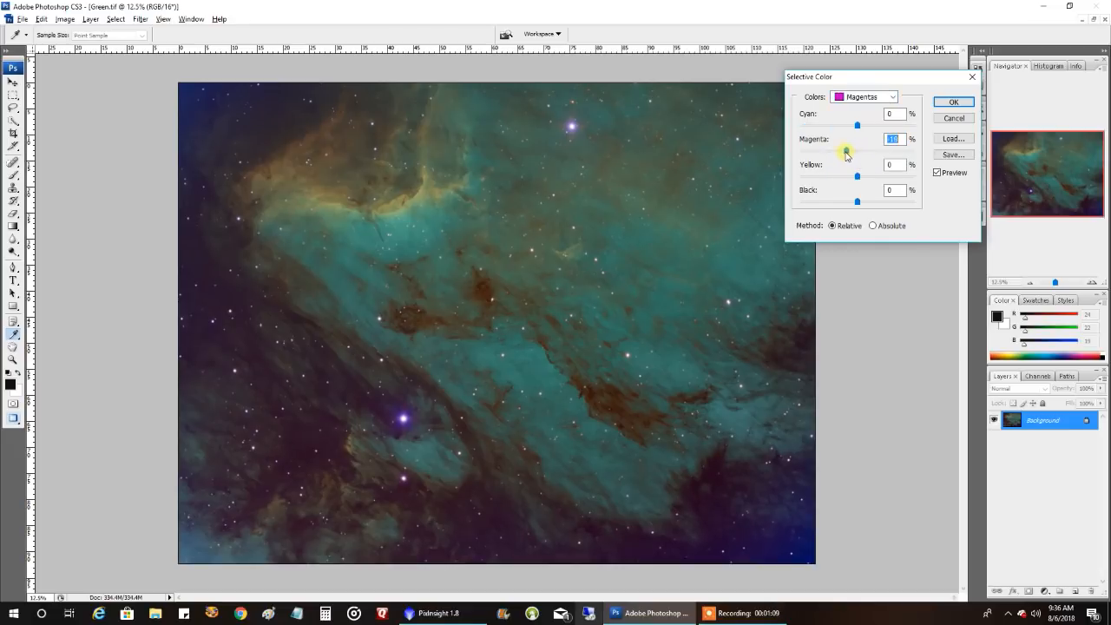
left_click_drag(844, 152, 814, 152)
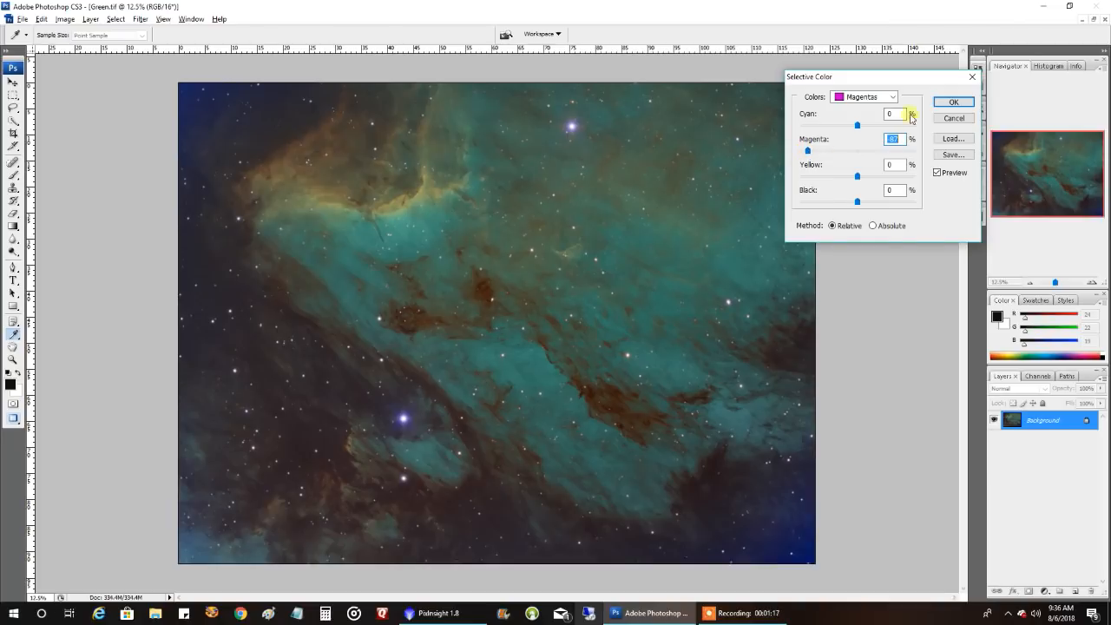
left_click(954, 101)
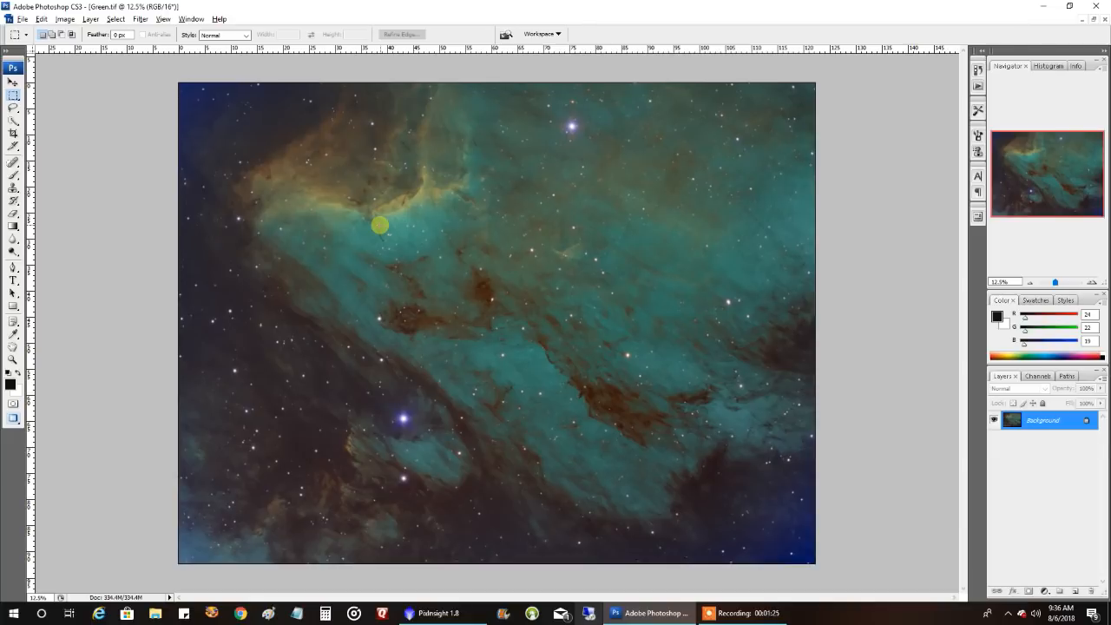
left_click(439, 614)
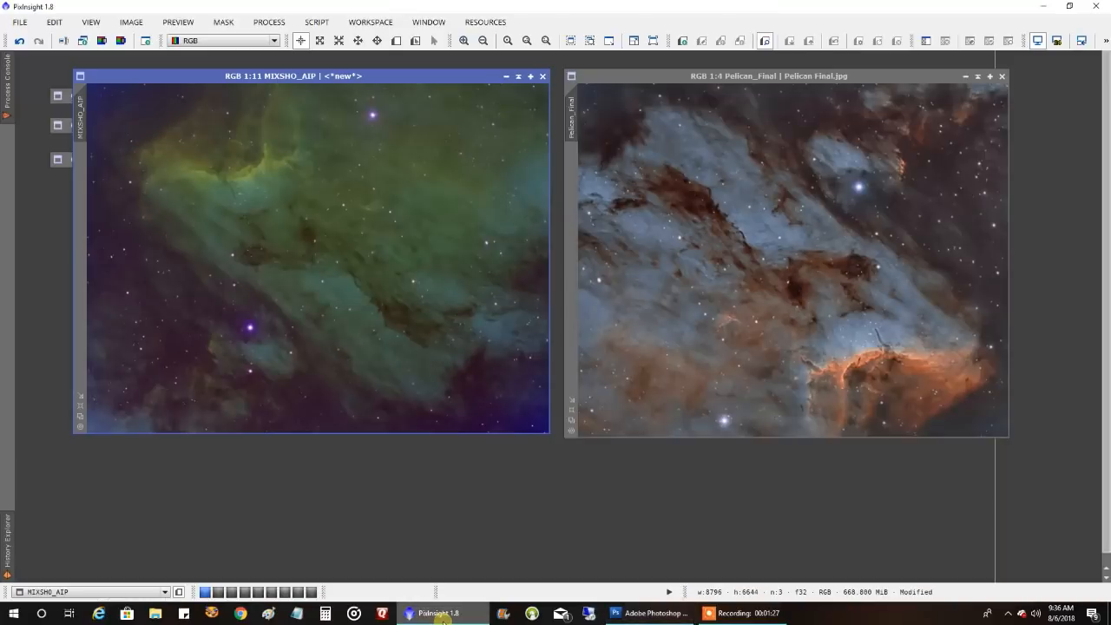
mouse_move(781, 266)
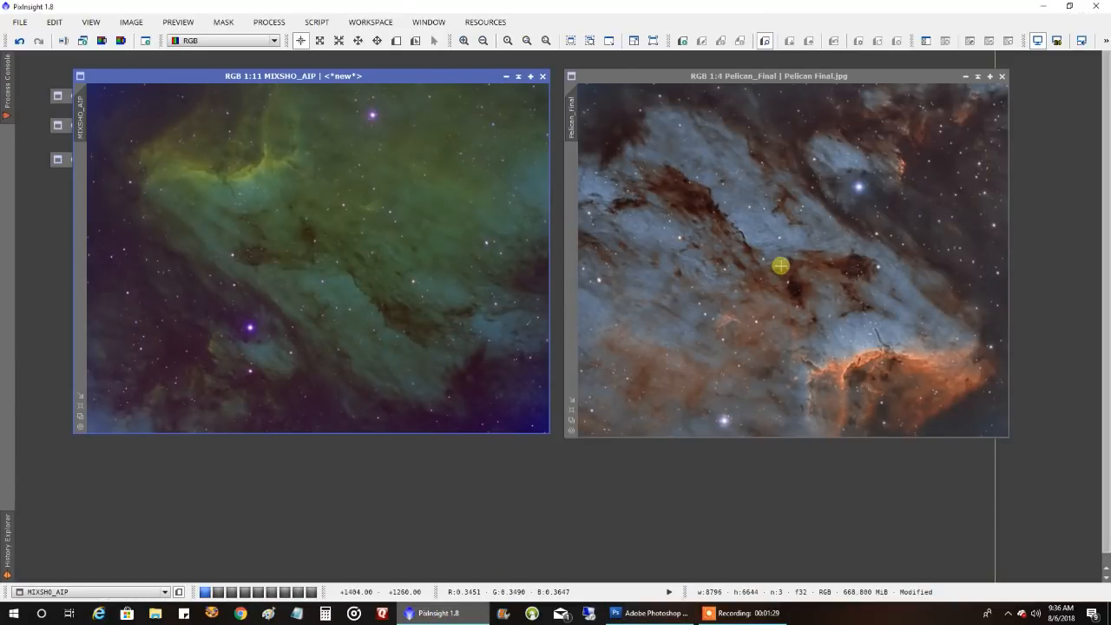